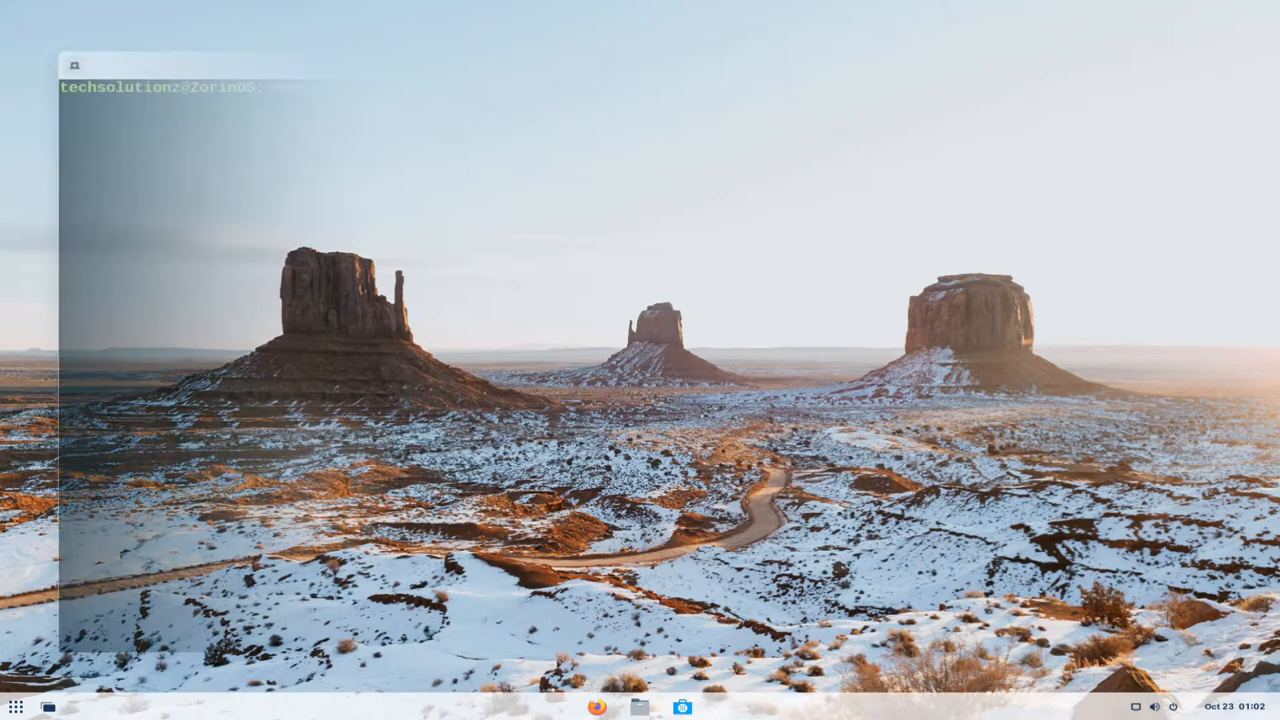
Refresh the package lists with sudo apt update, authenticating with the sudo password.
text(sudo ap)
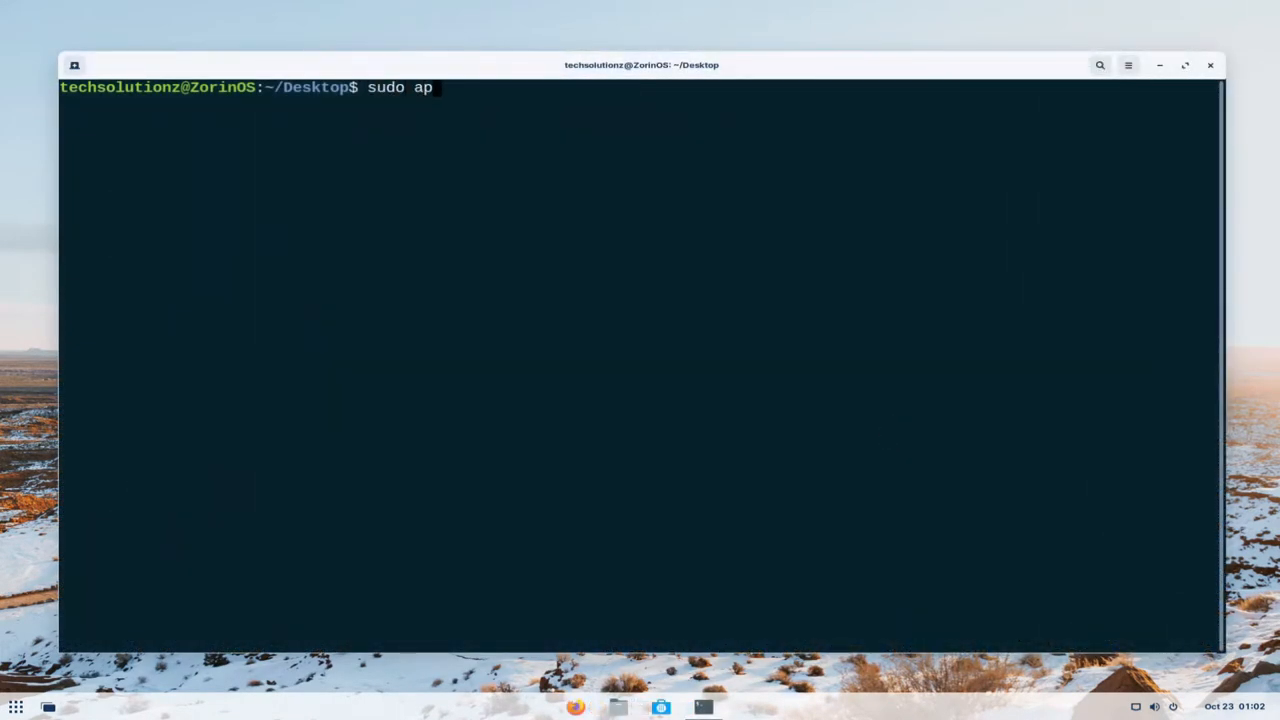
key(Return)
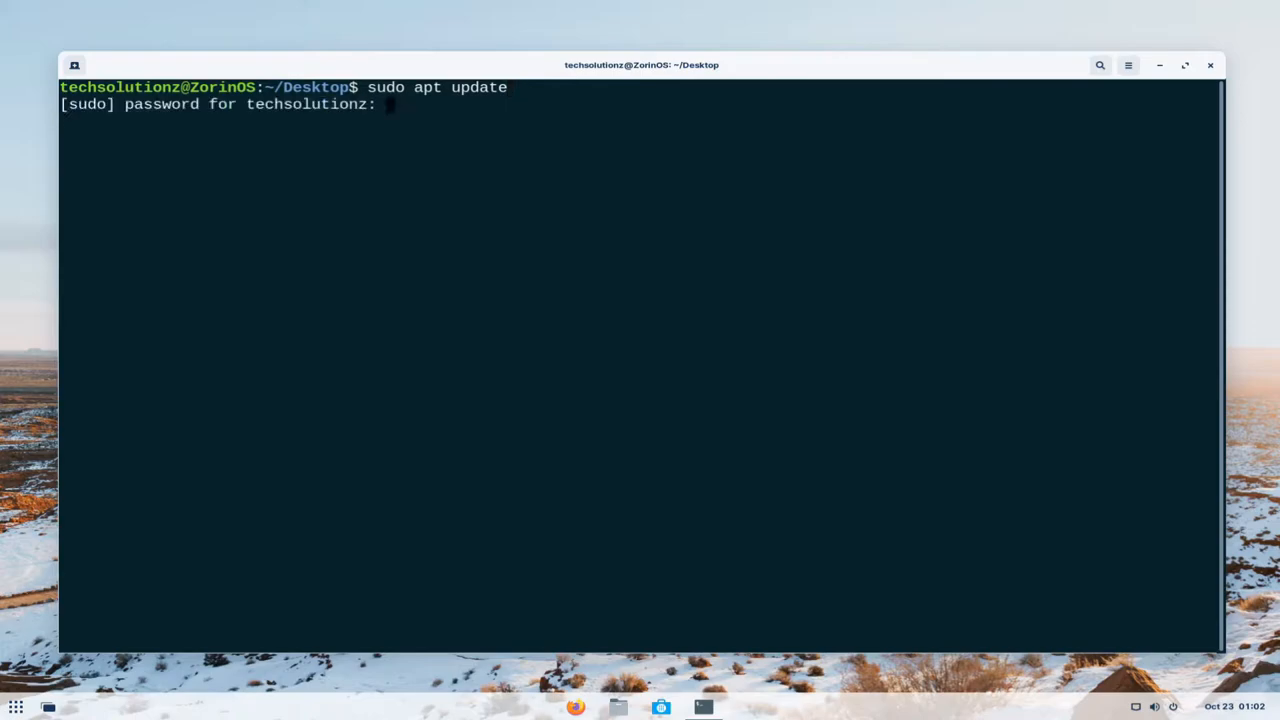
text(****)
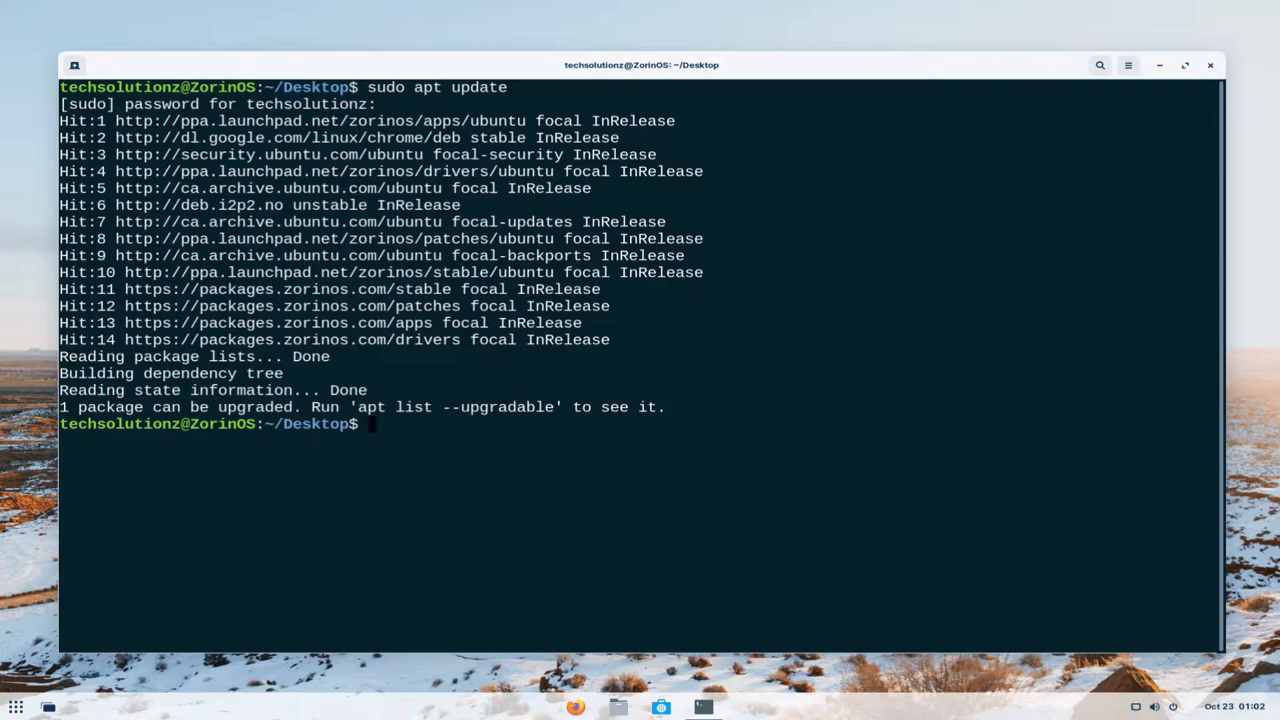
text(clea)
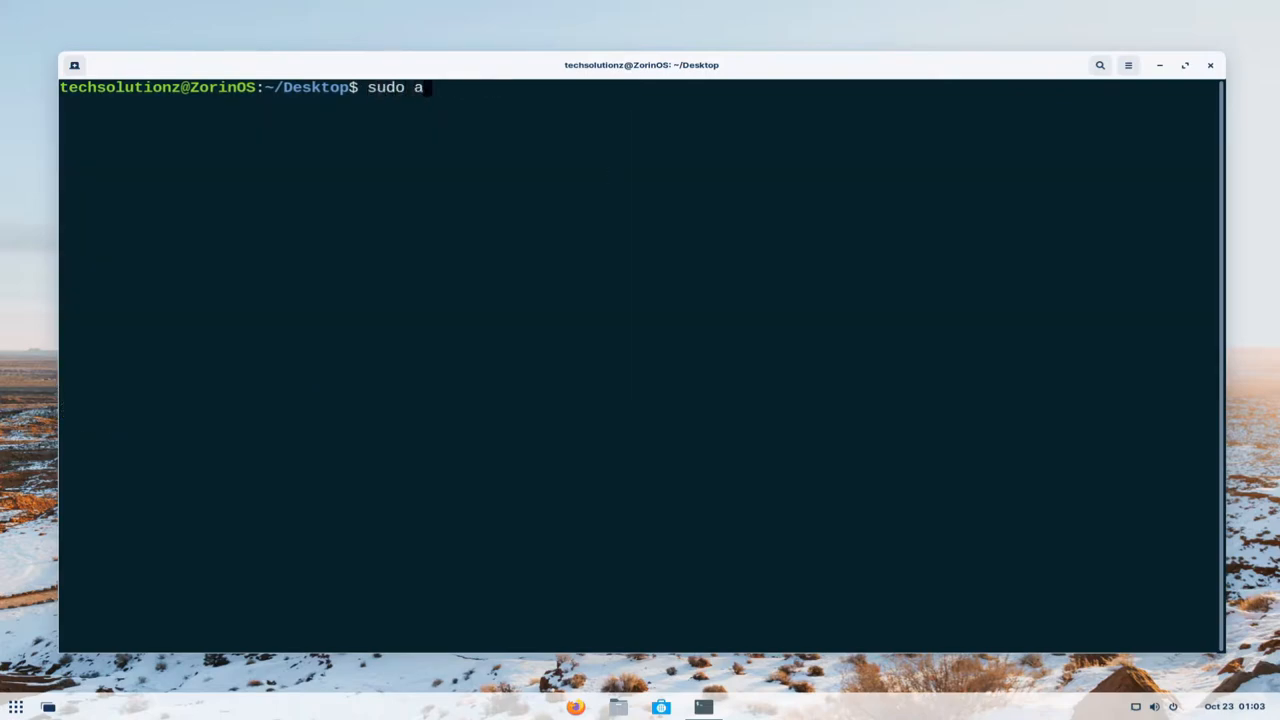
Install ca-certificates, curl and gnupg with sudo apt install, each reported at newest version.
text(pt install ca)
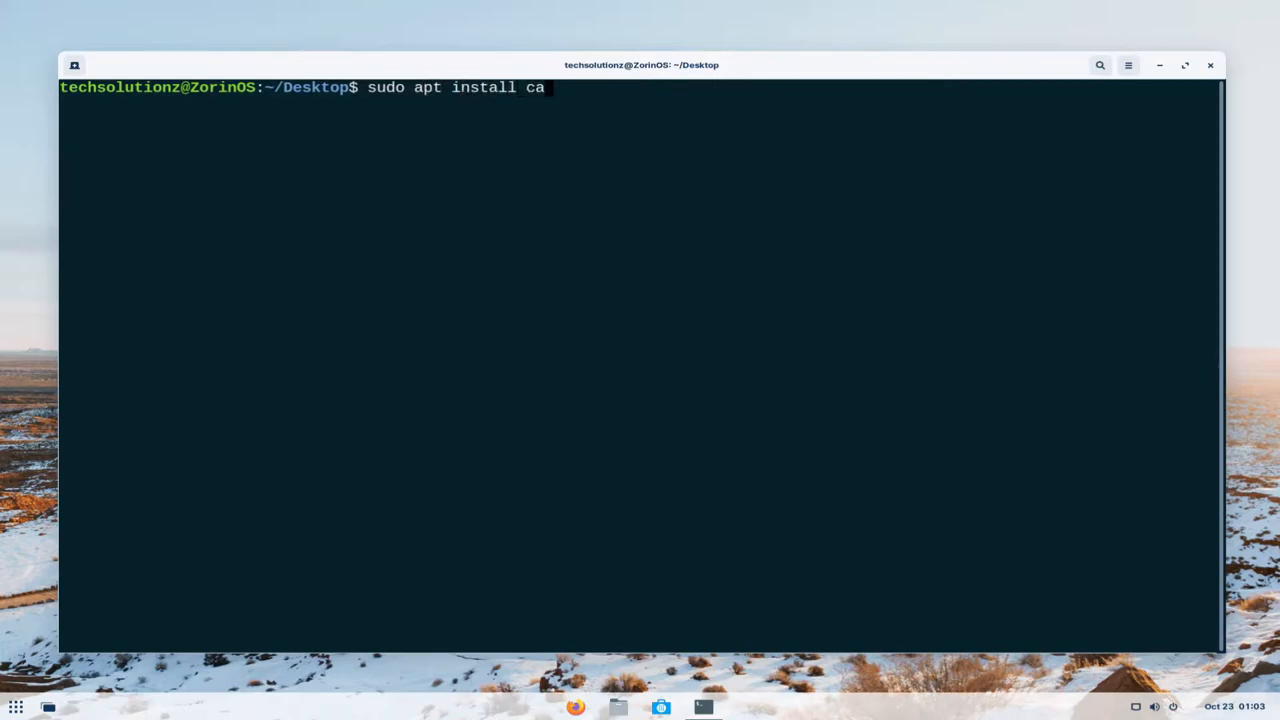
text(-certifi)
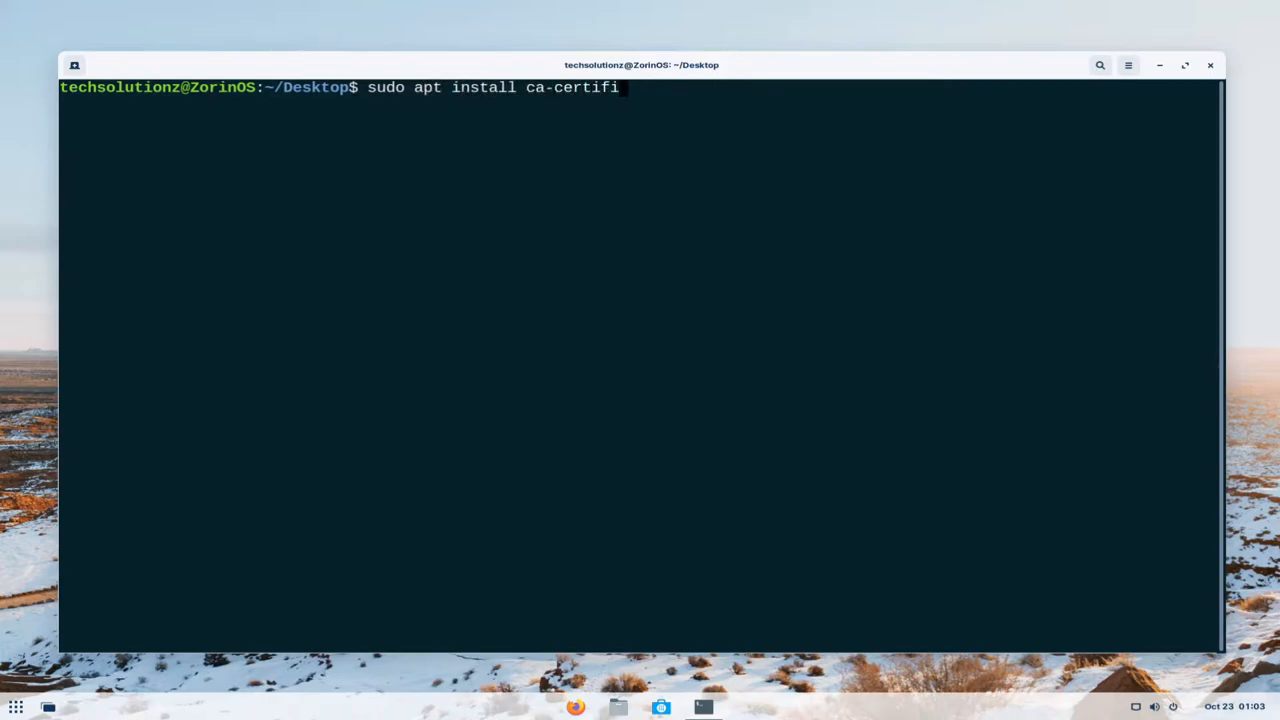
text(cates)
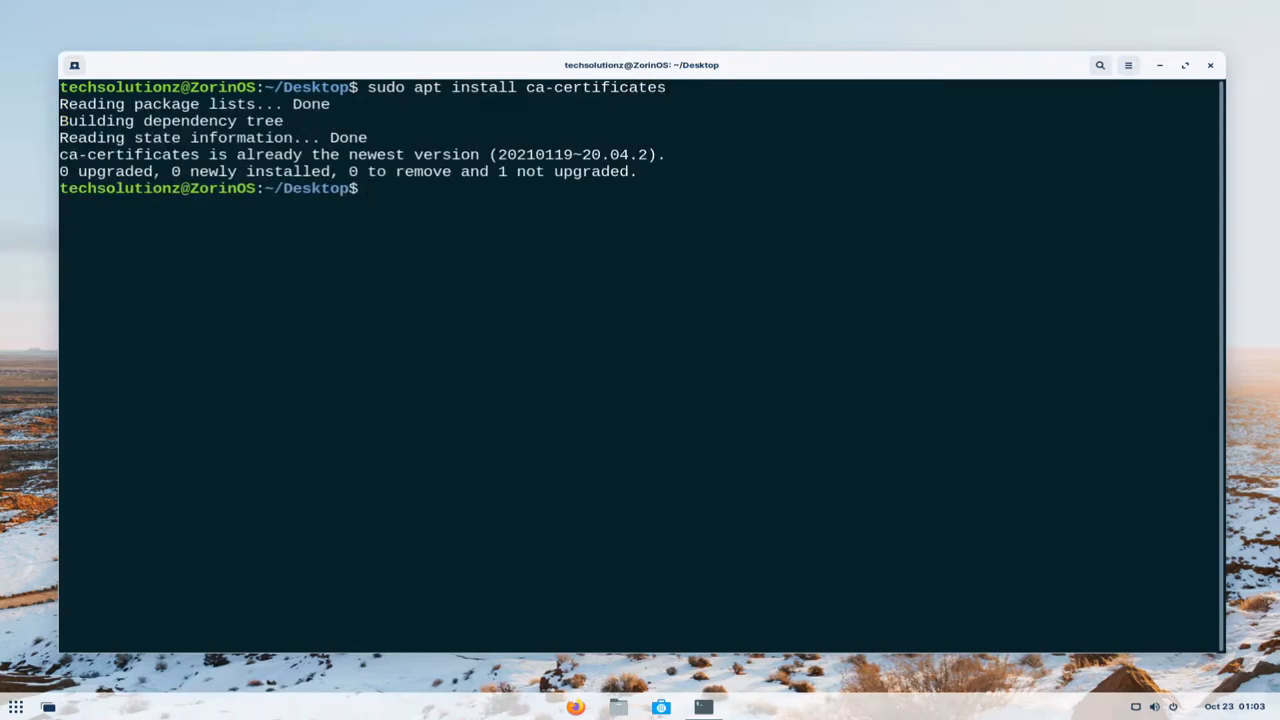
text(c)
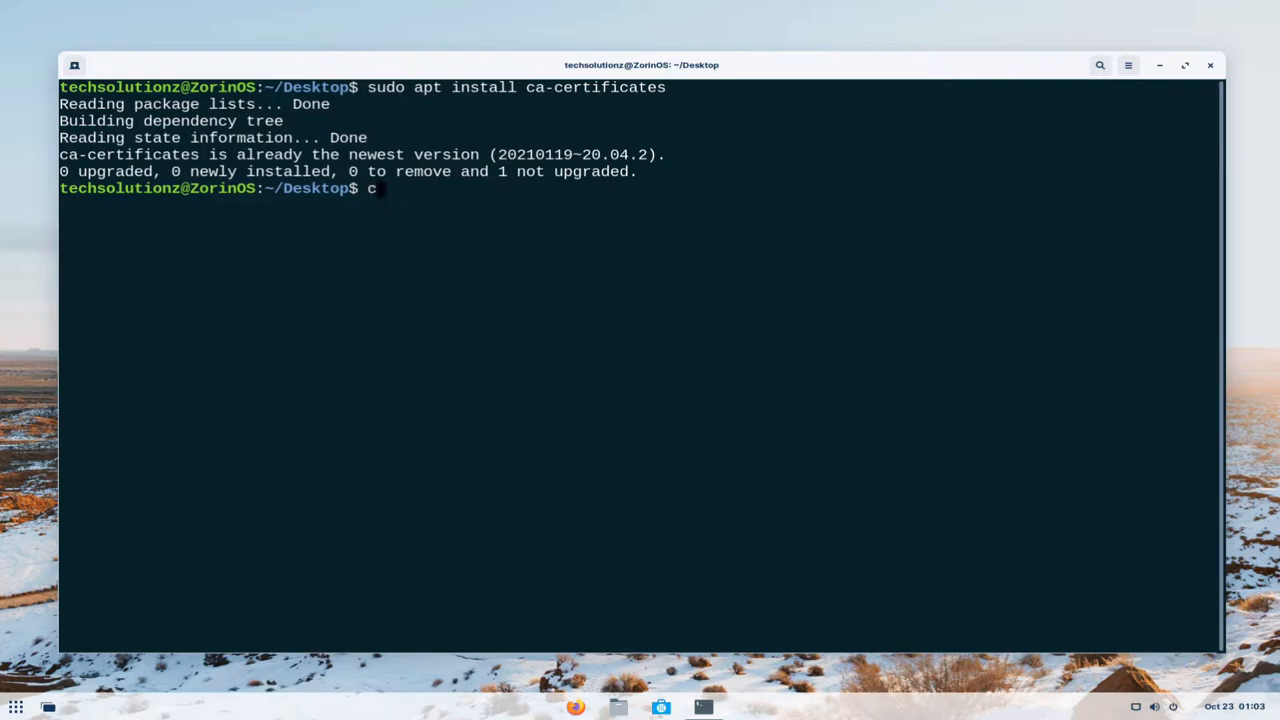
key(BackSpace)
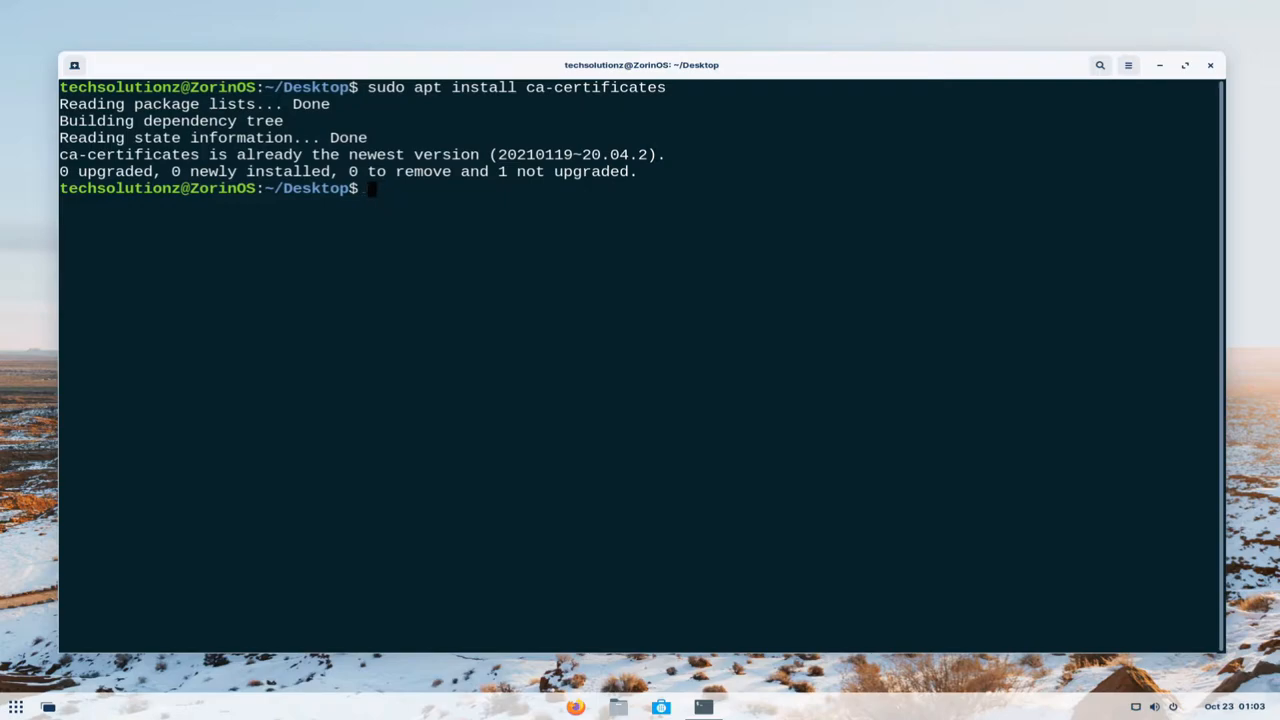
text(sudo apt install curl)
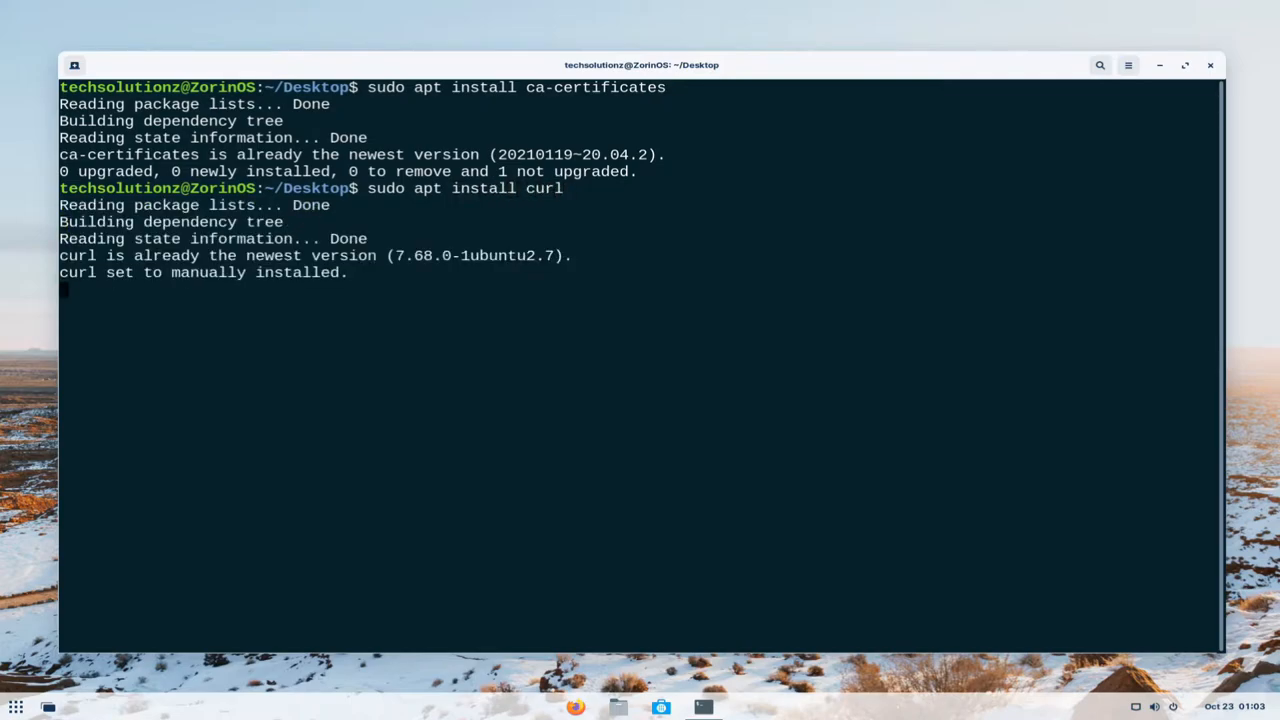
text(sudo)
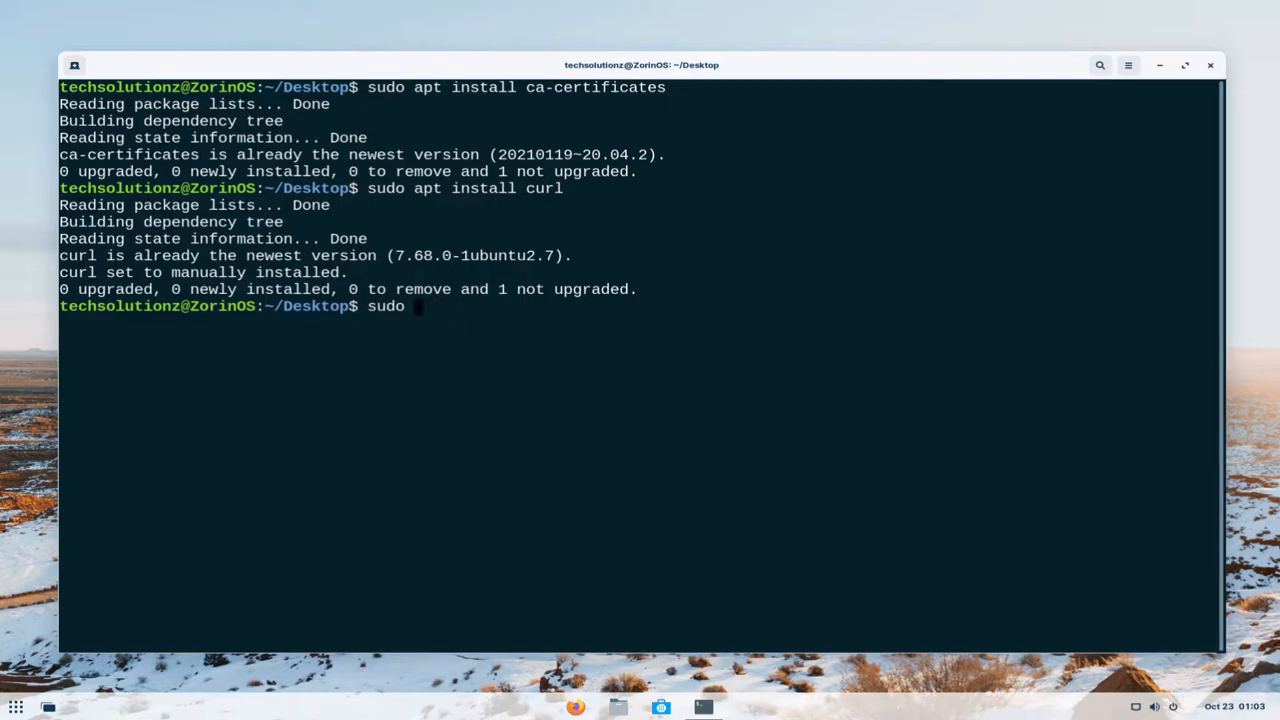
text(apt install gnupg)
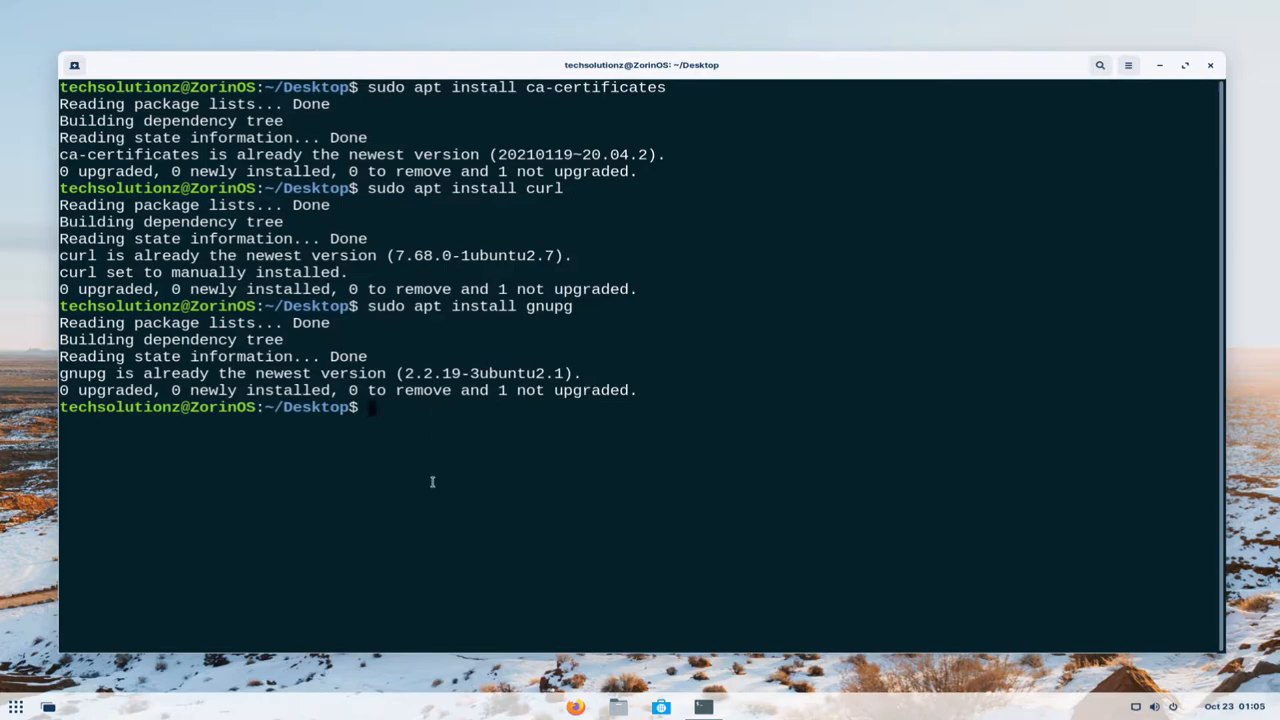
text(c)
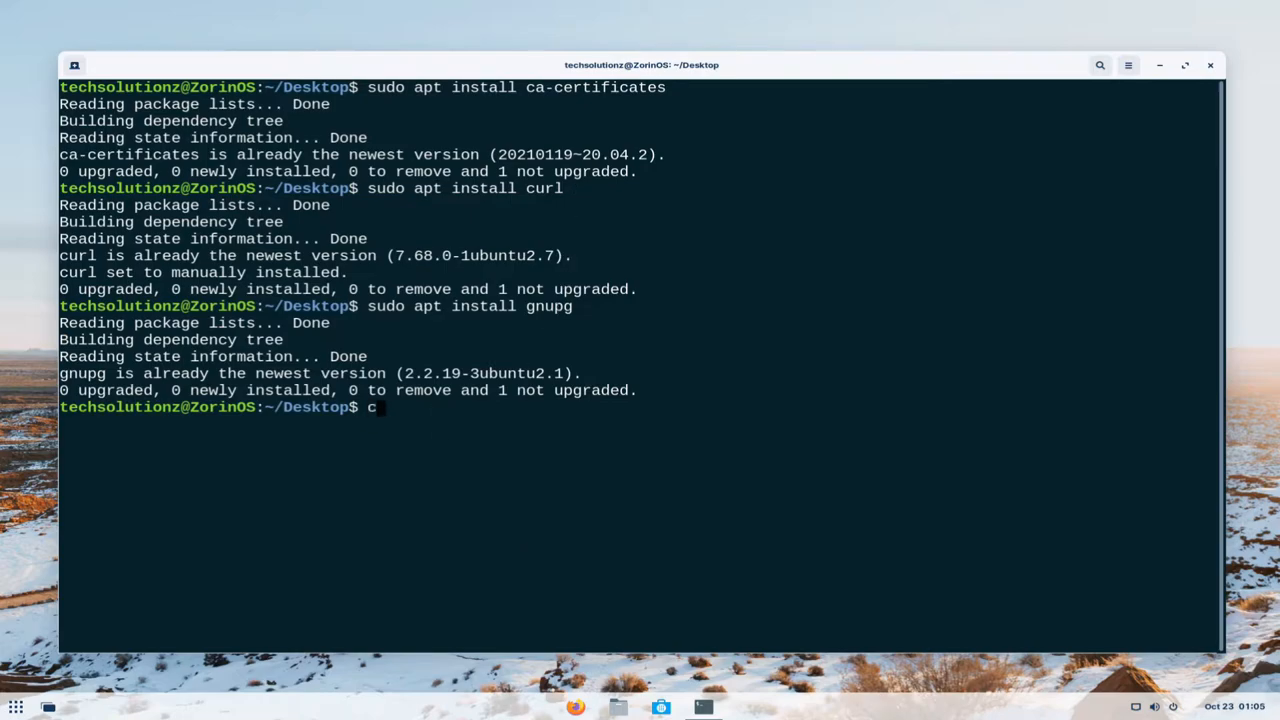
text(ur)
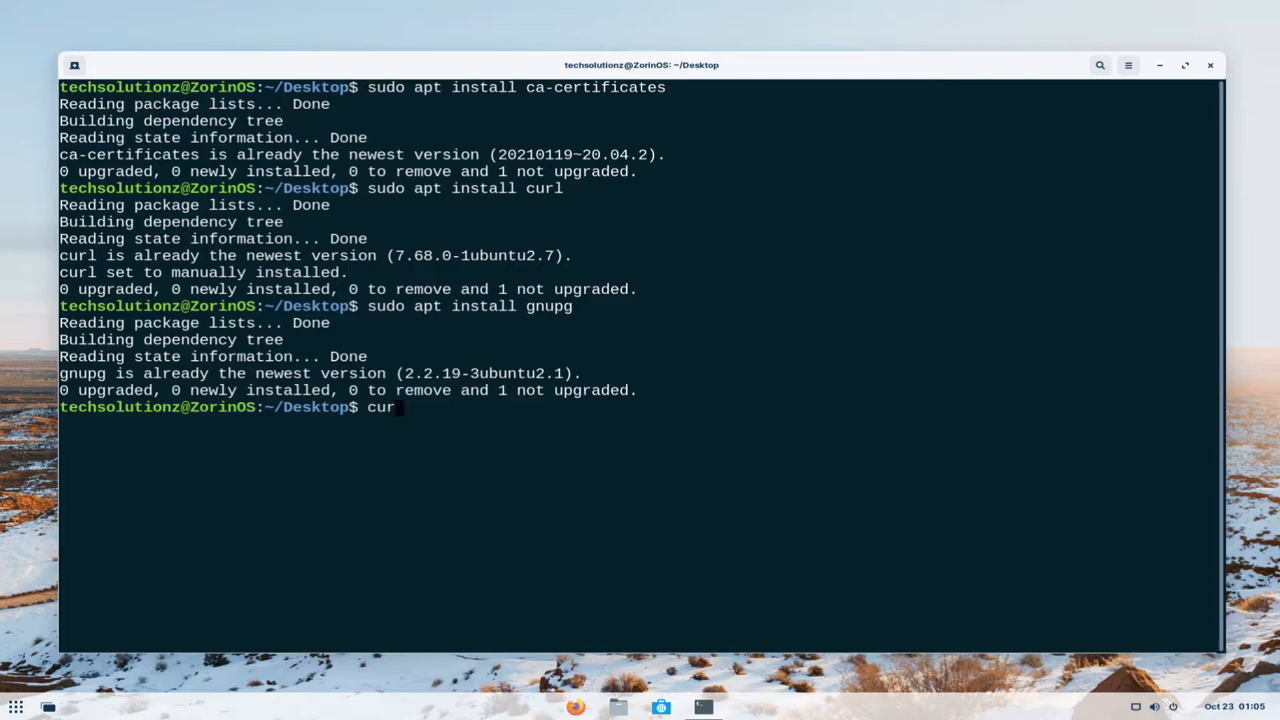
text(l)
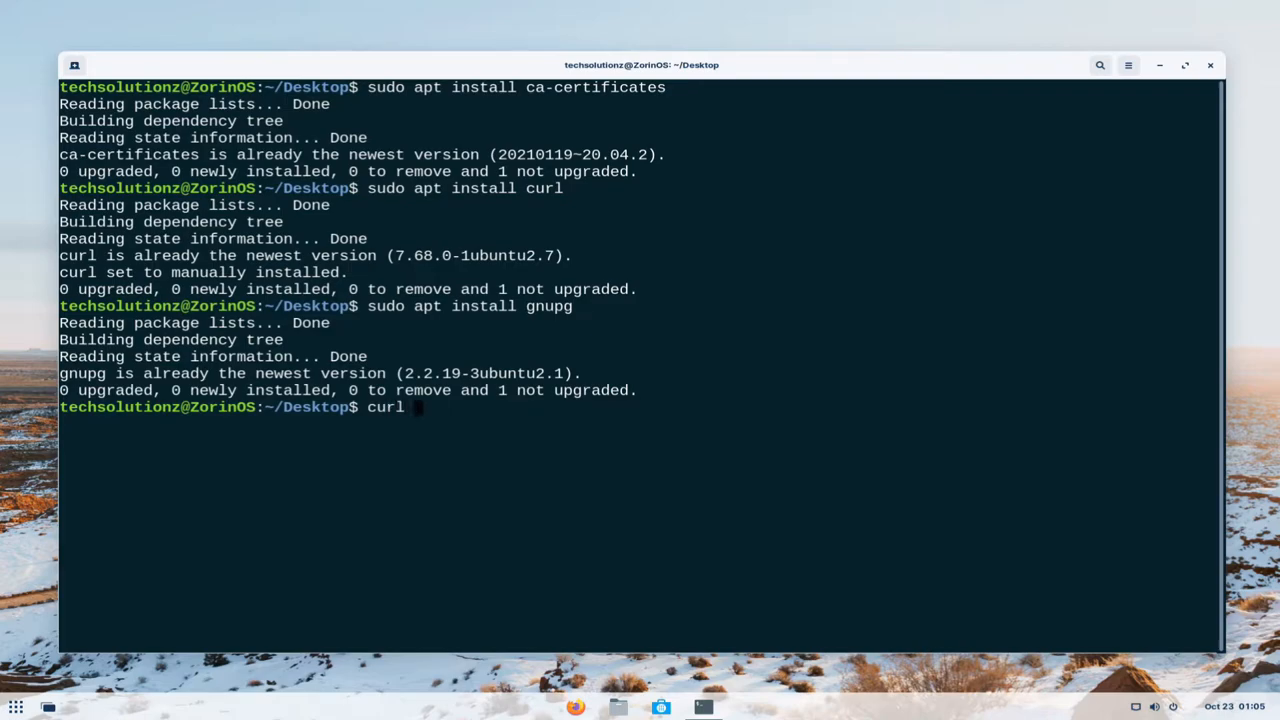
text(-fsSL ht)
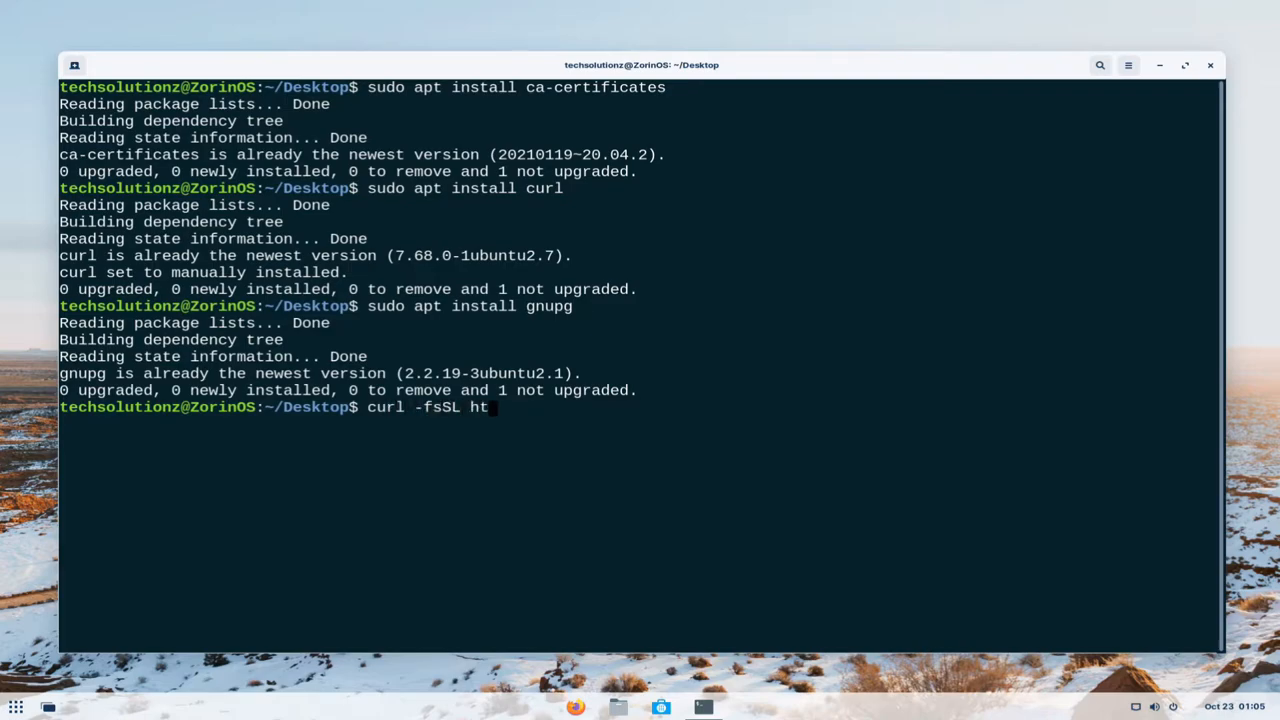
text(tps://down)
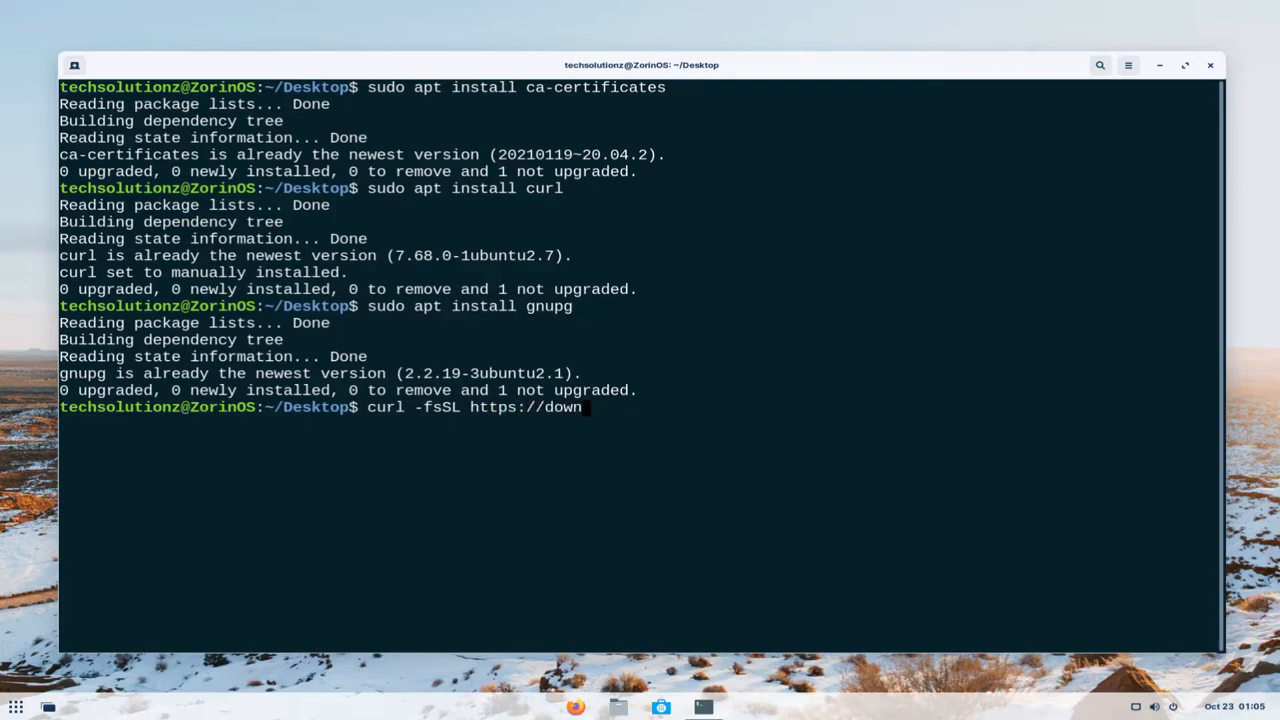
text(load.)
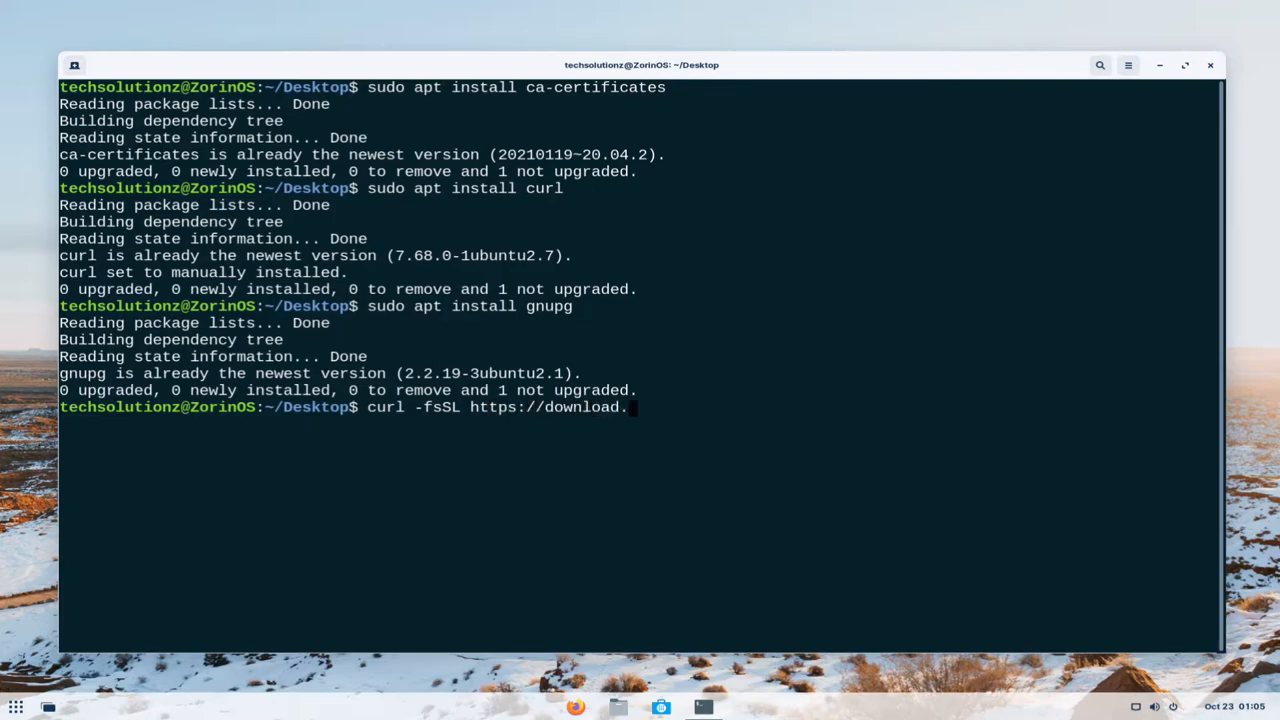
text(docker.com/linux)
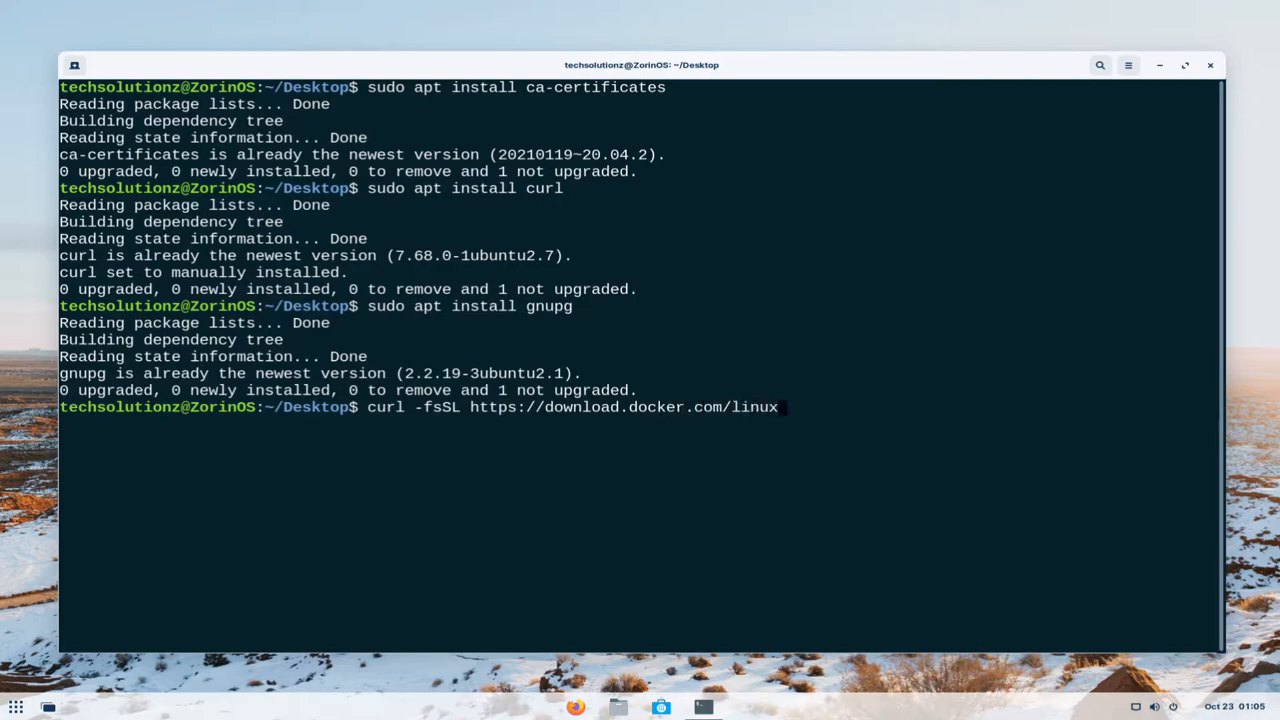
text(/ubun)
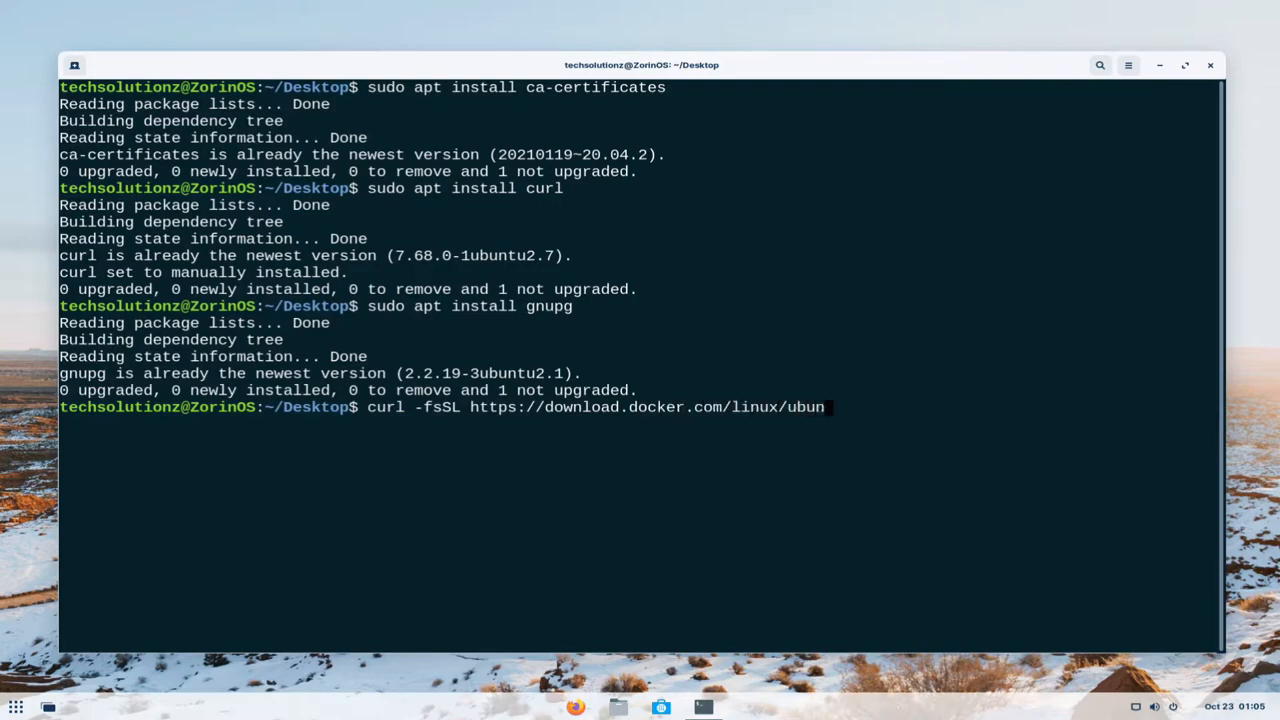
text(tu)
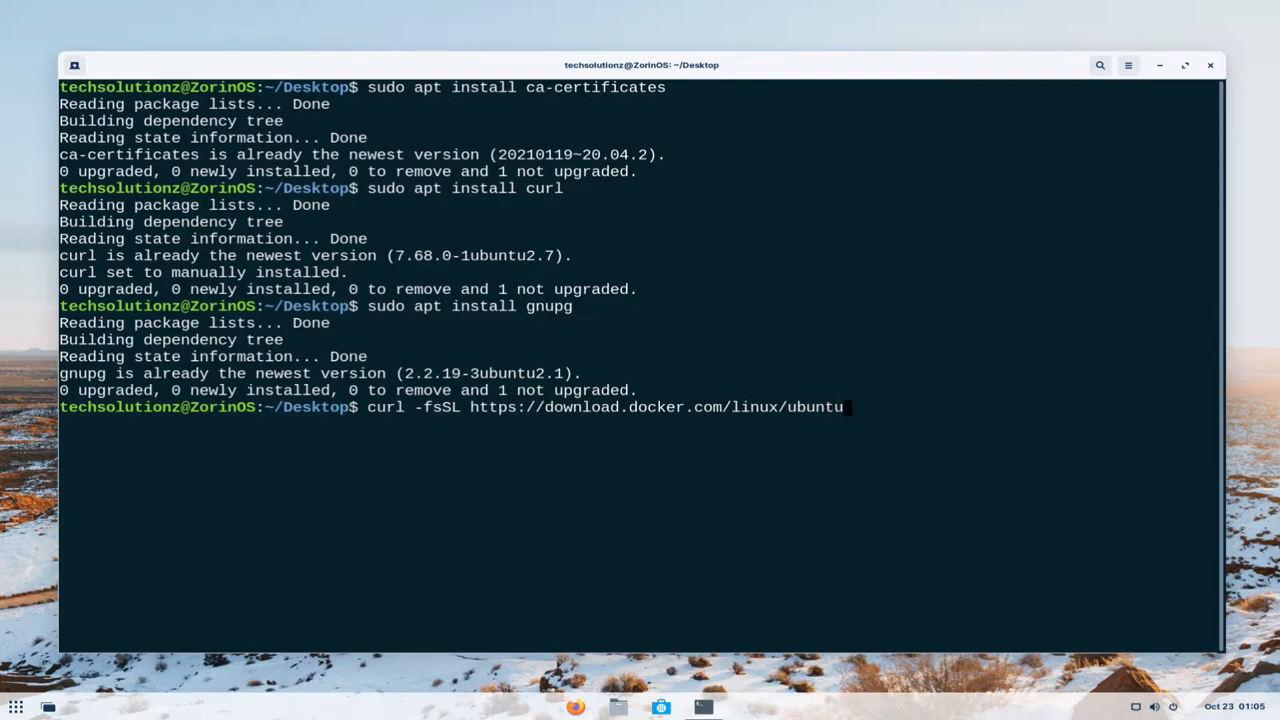
text(/g)
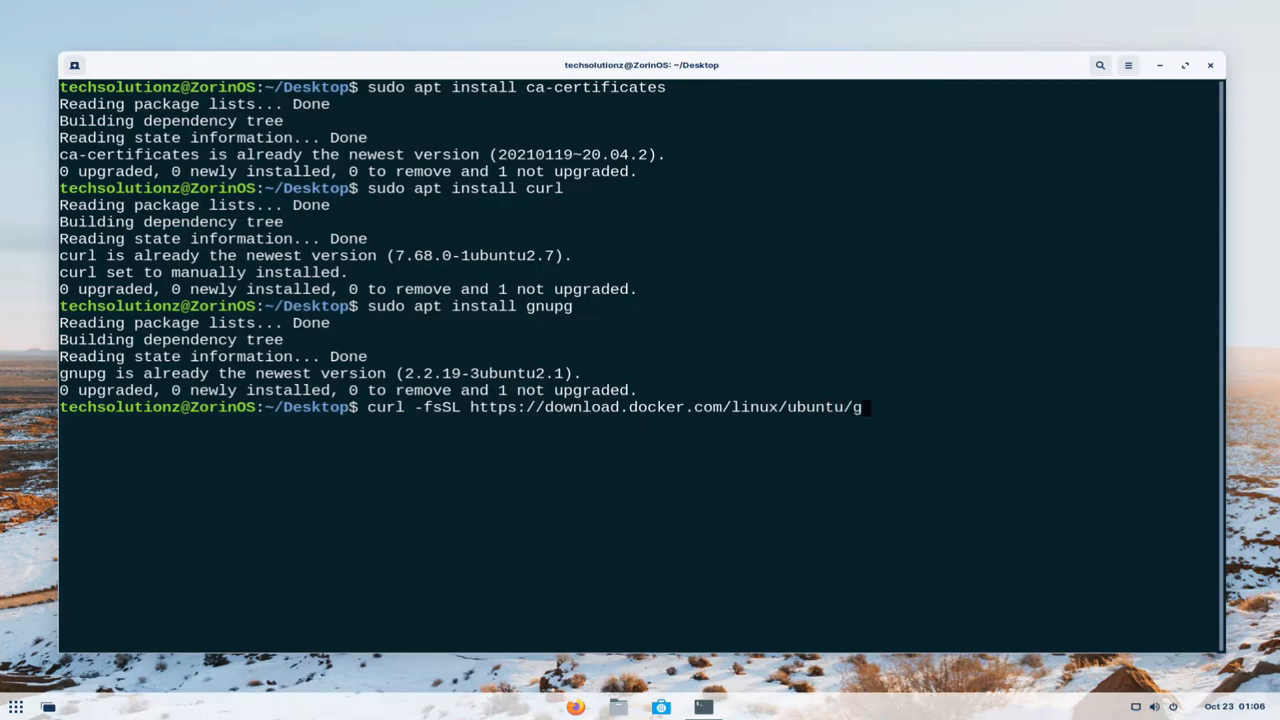
text(pg |)
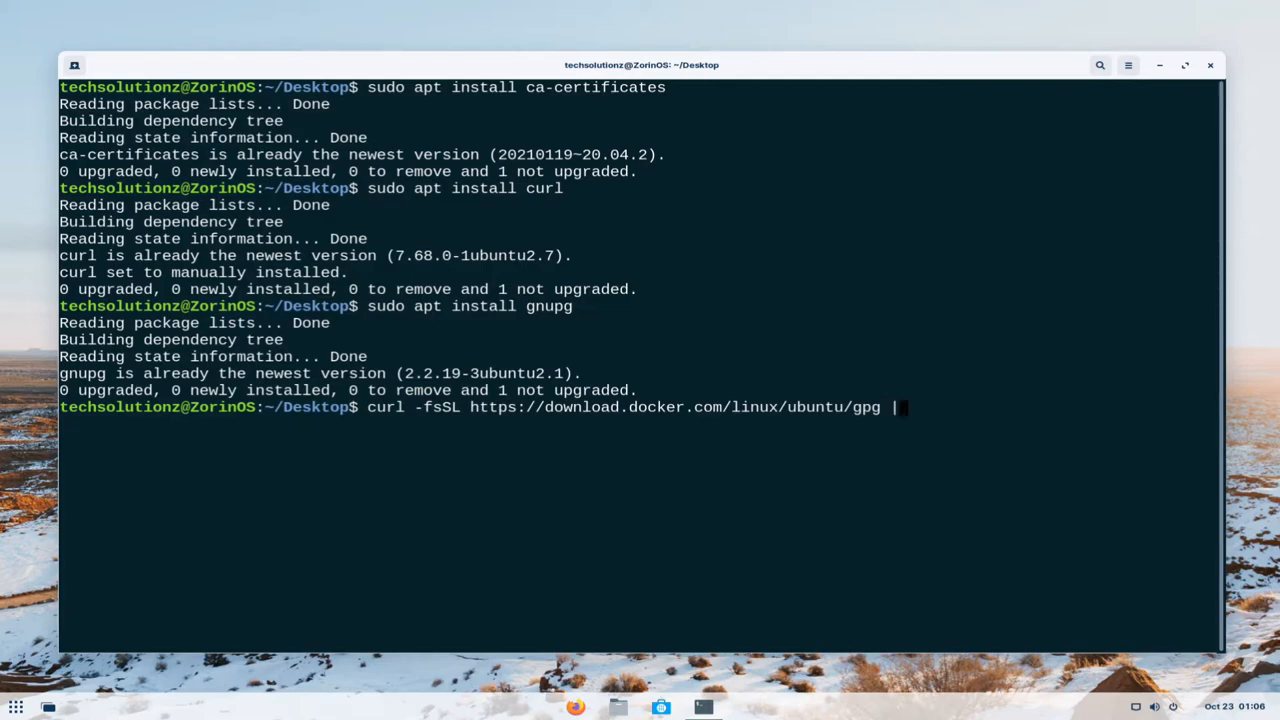
Dearmor the key with sudo gpg into /usr/share/keyrings/docker-archive-keyring.gpg.
text(sudo gpg)
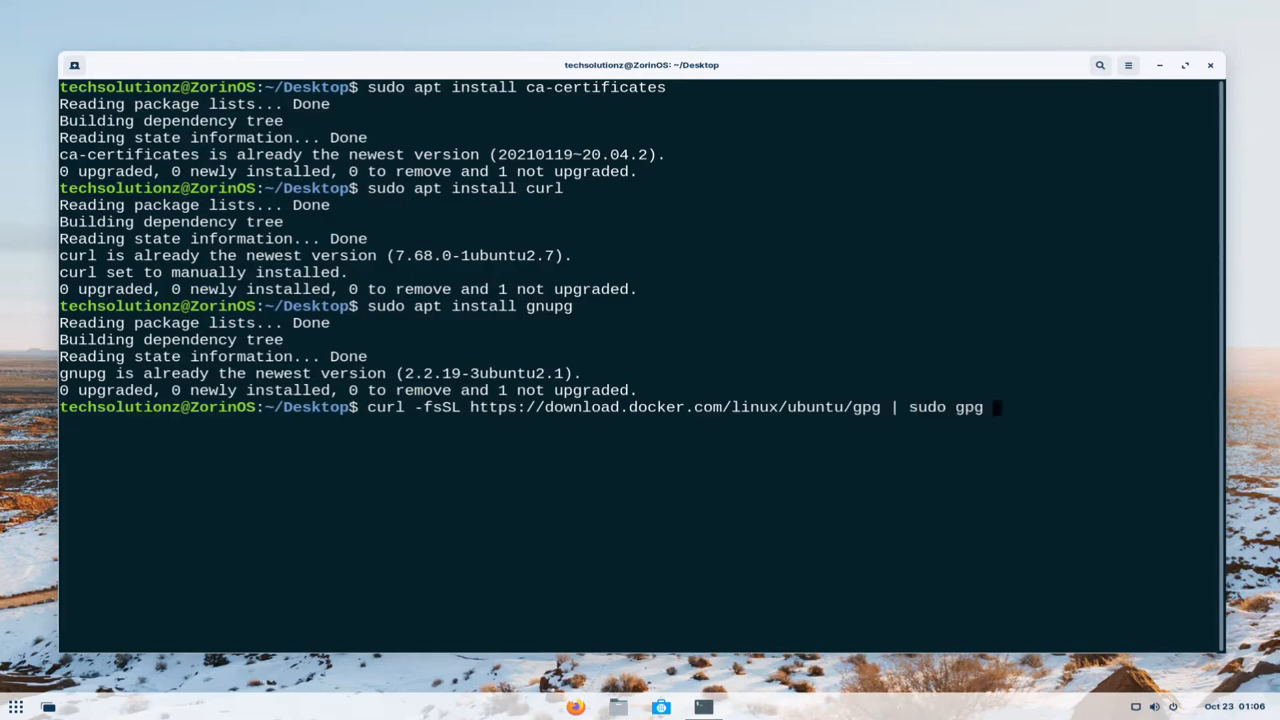
text(--dearmor -o)
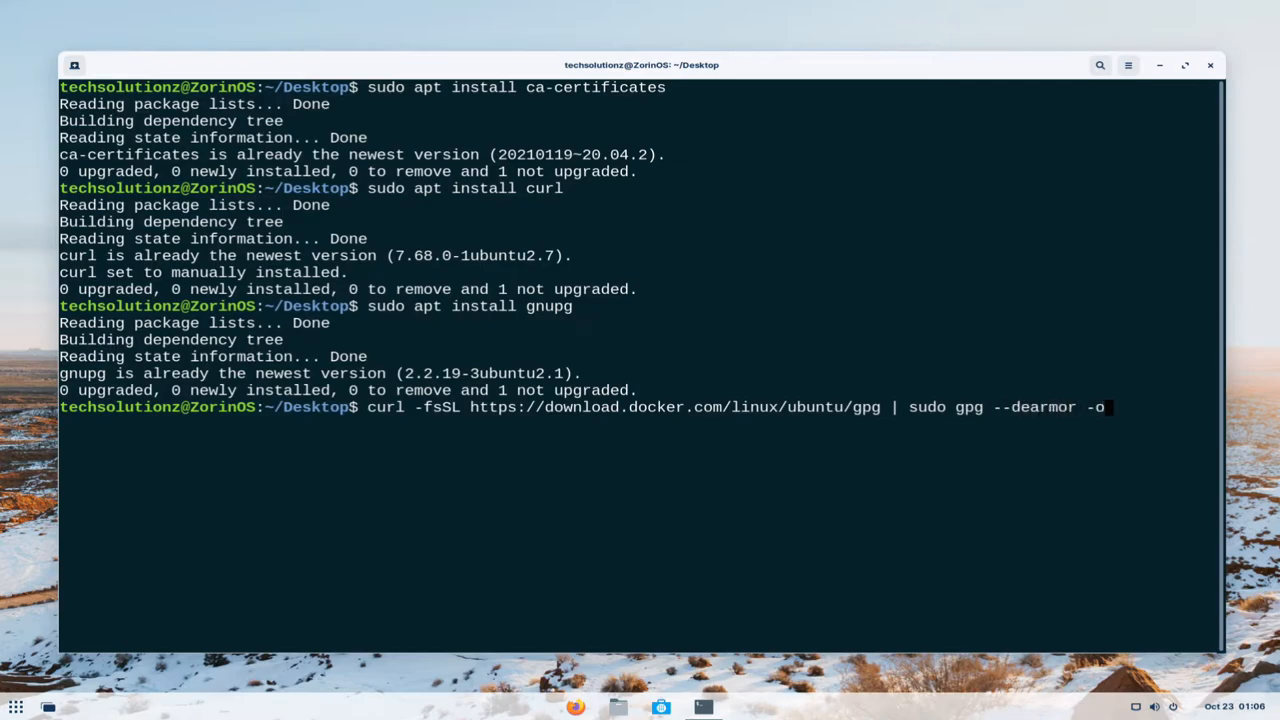
text(/)
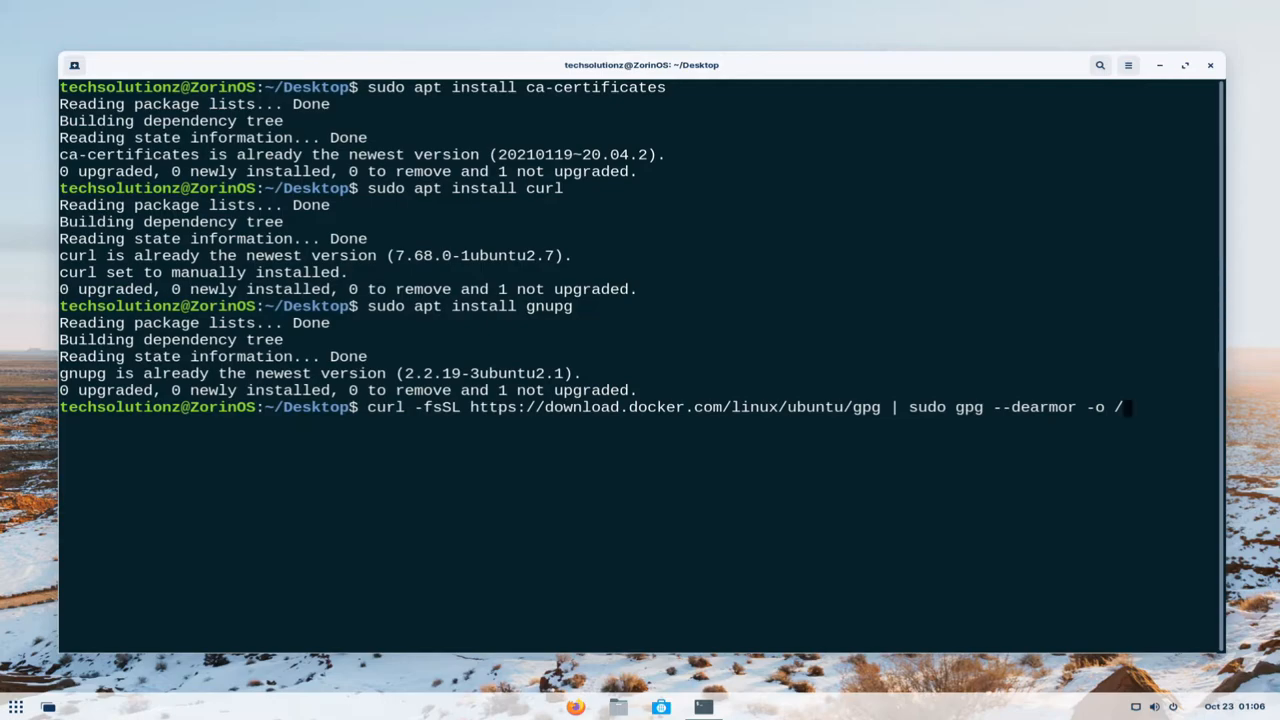
text(usr/share/keyrings)
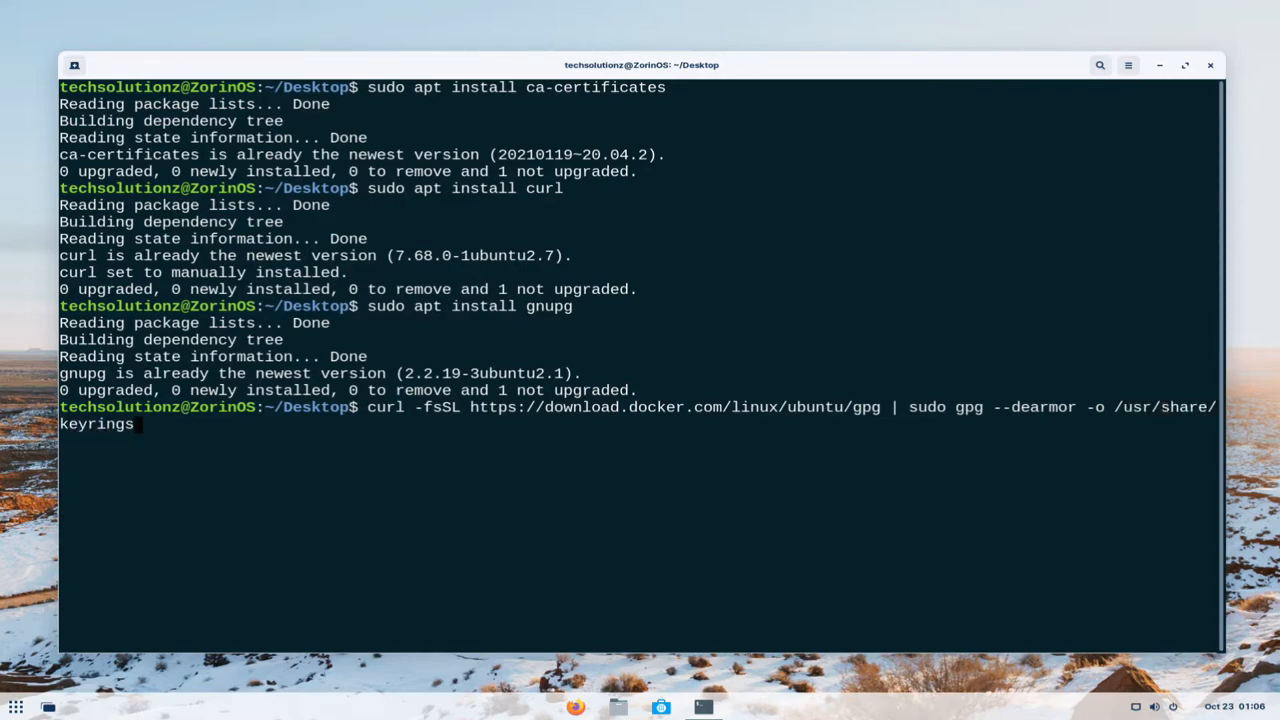
text(/d)
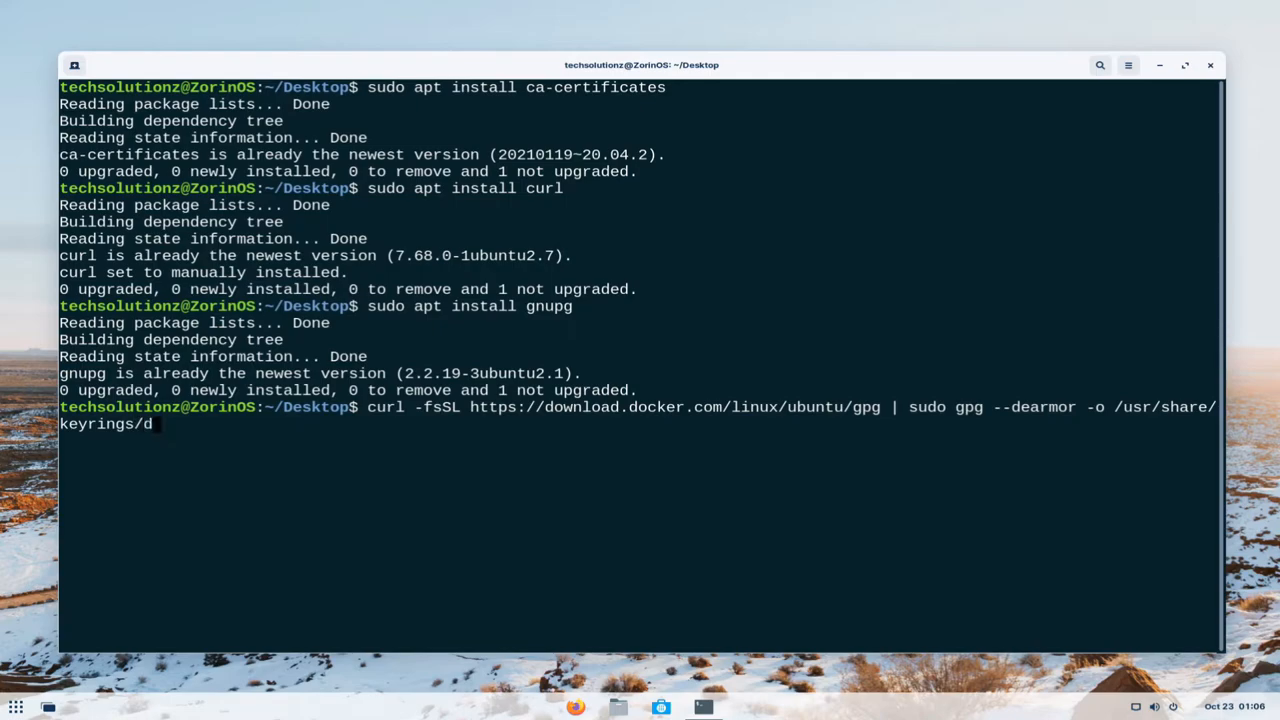
text(ocker-archi)
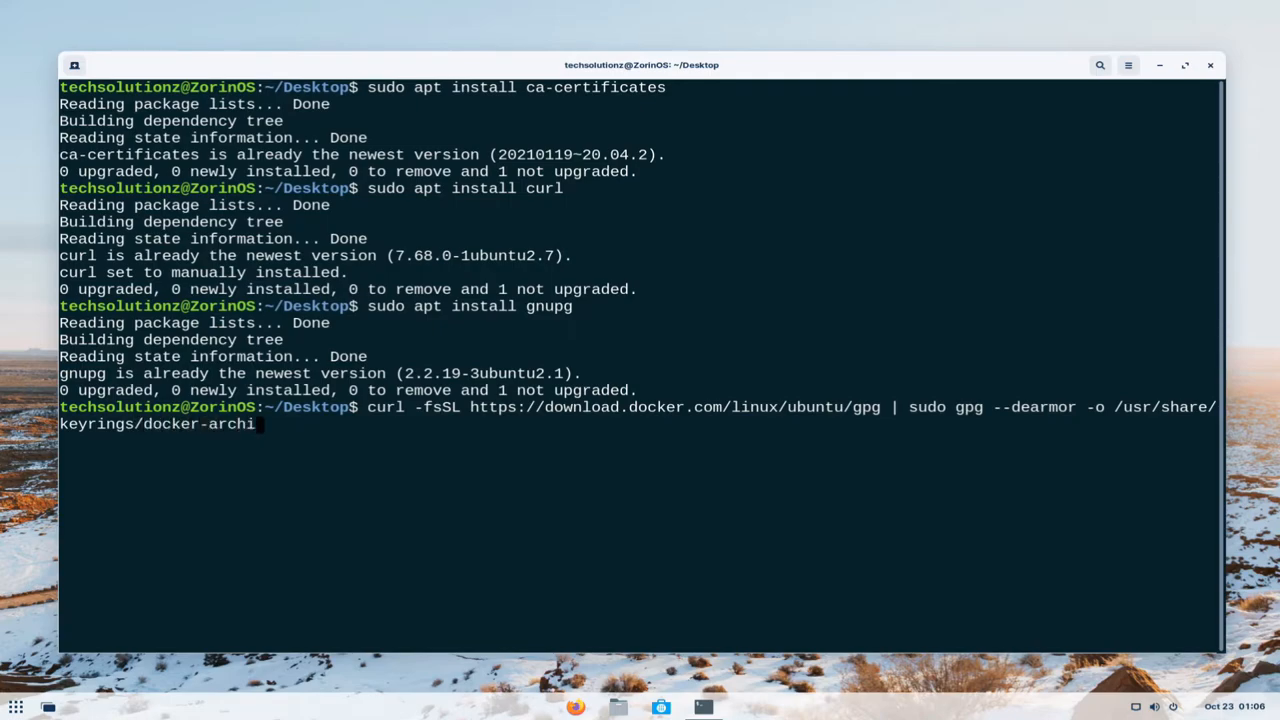
text(eve)
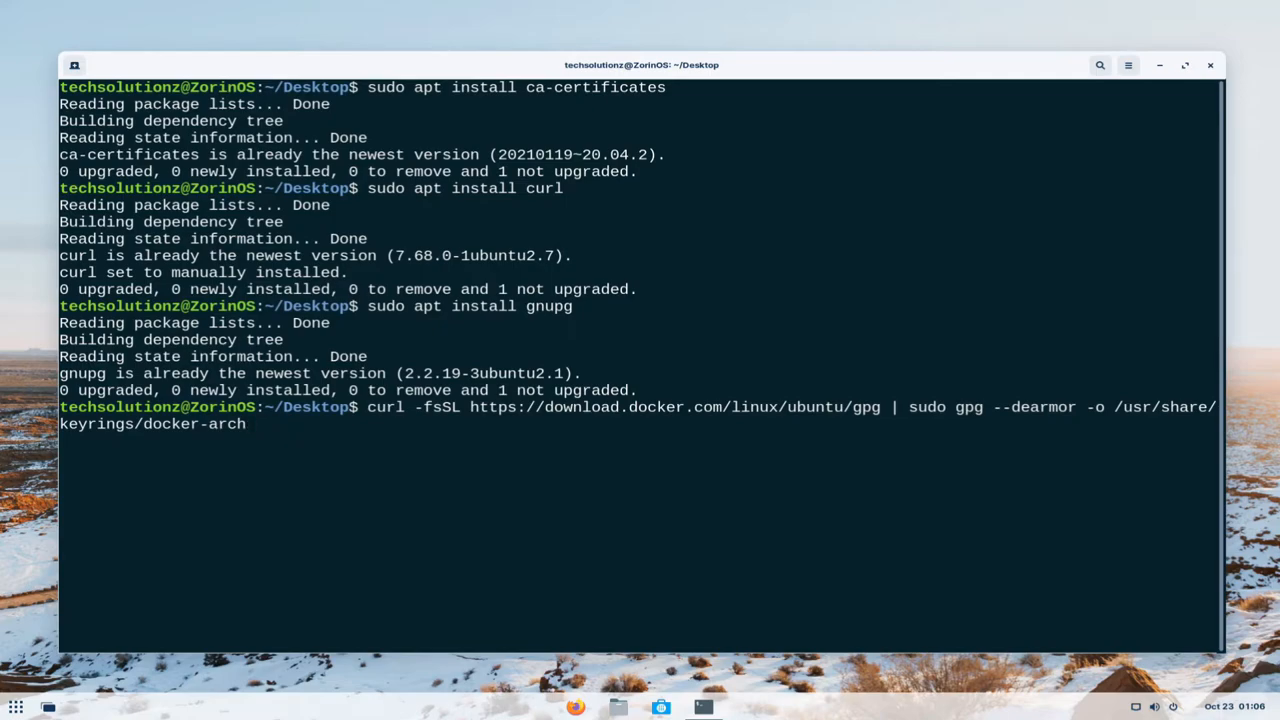
text(ive)
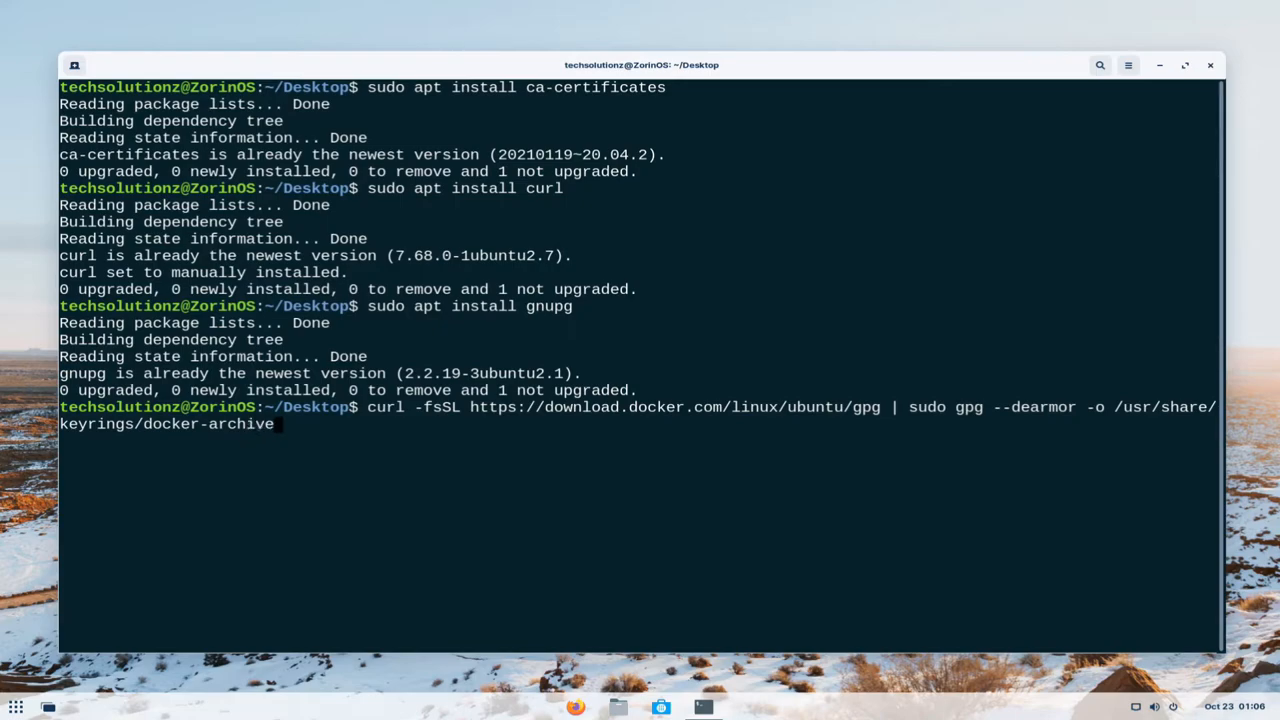
text(ke)
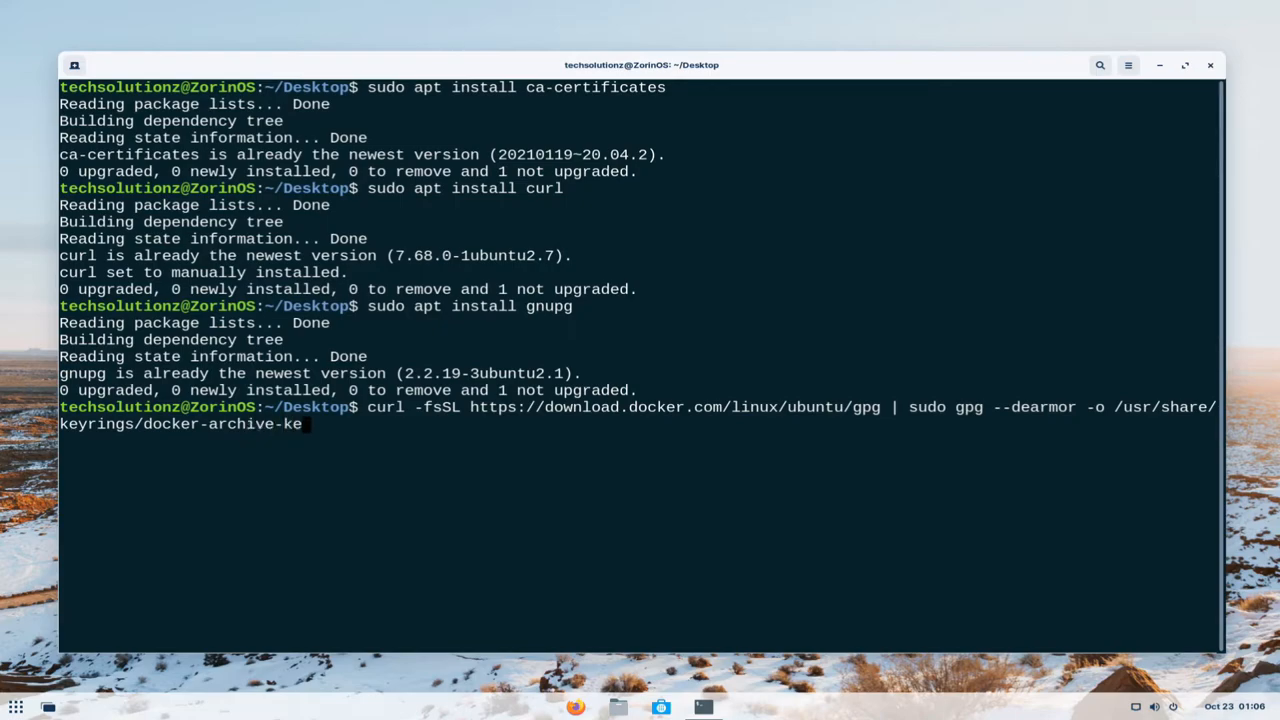
text(yring)
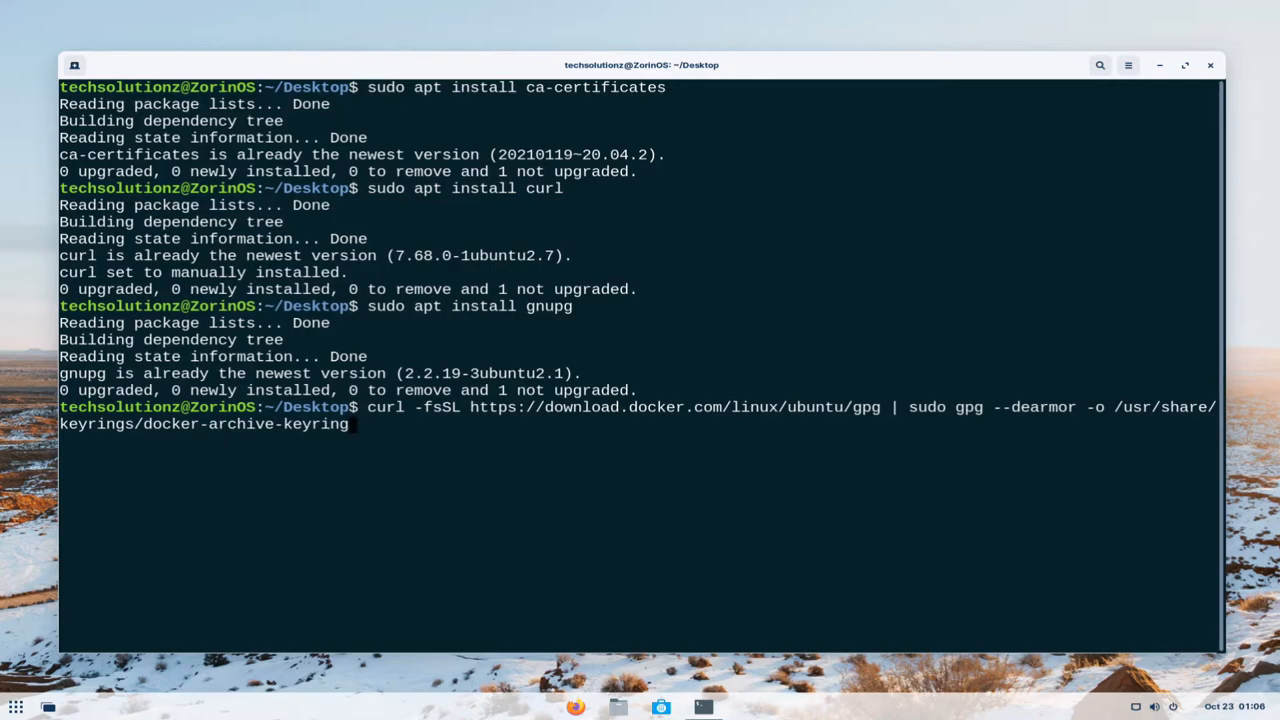
text(.gpg)
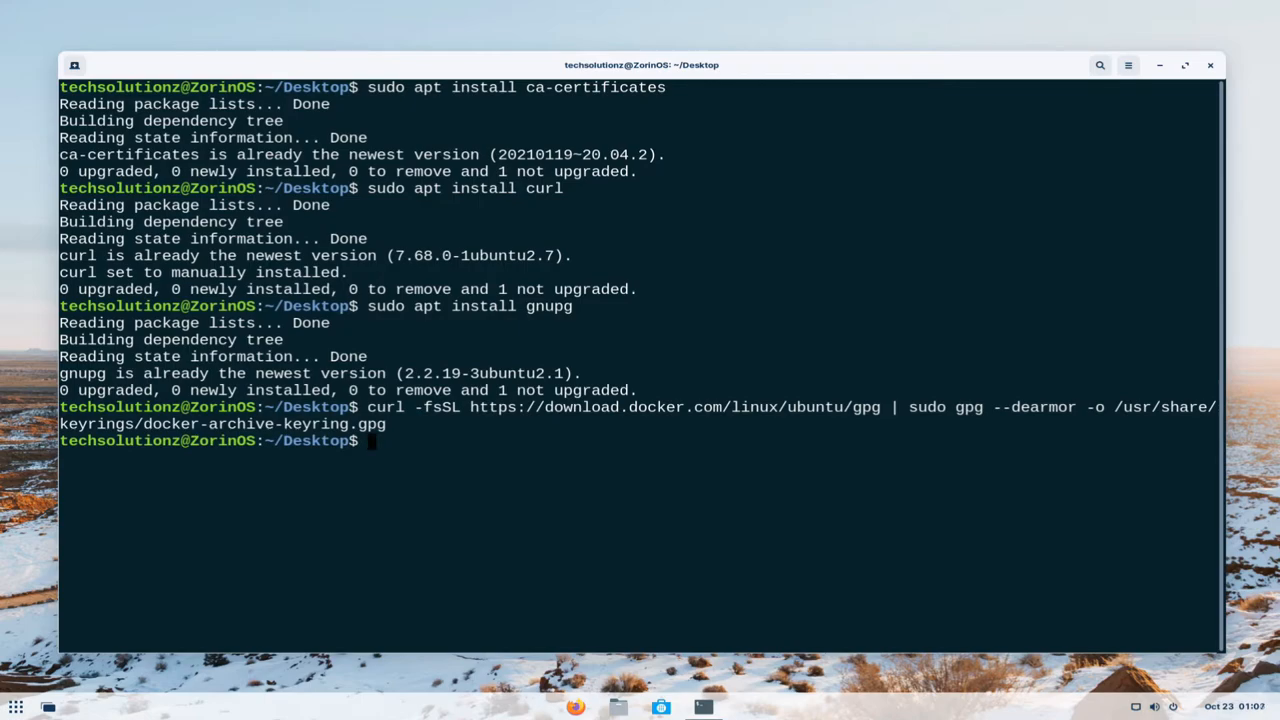
text(echo \)
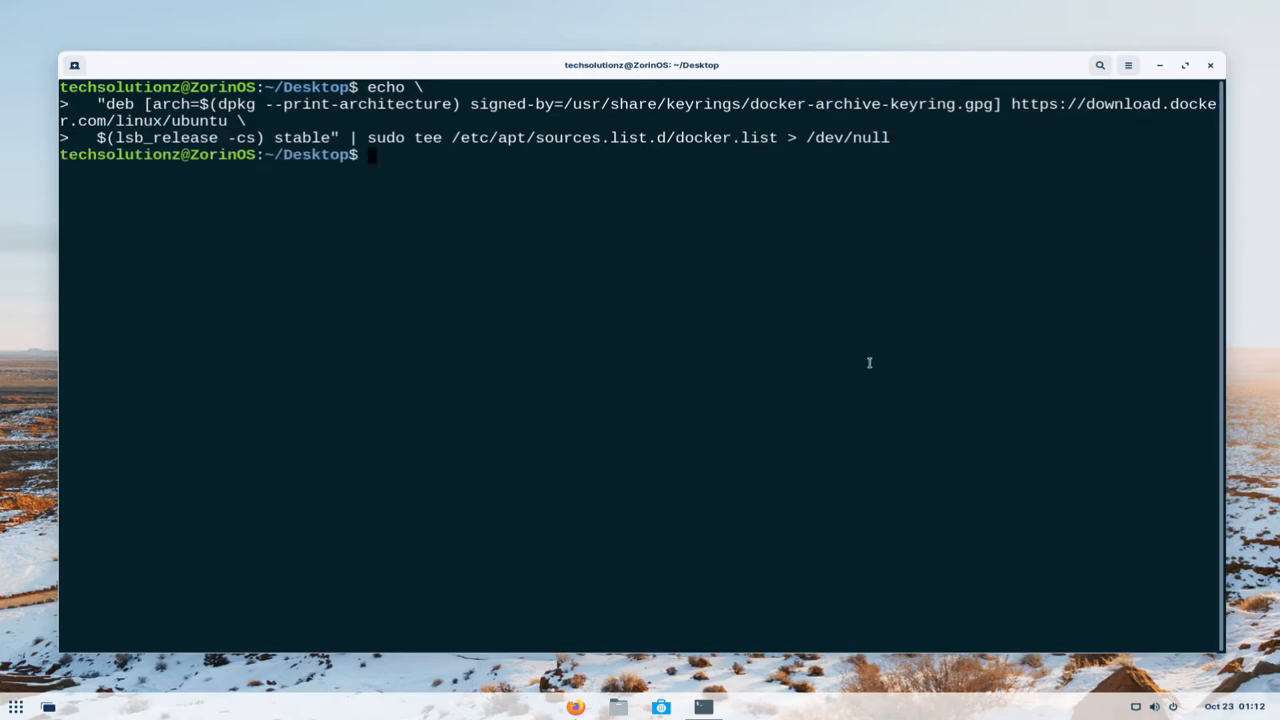
Add the keyring-signed stable Docker repository to docker.list and refresh packages with apt-get update.
text(sudo a[)
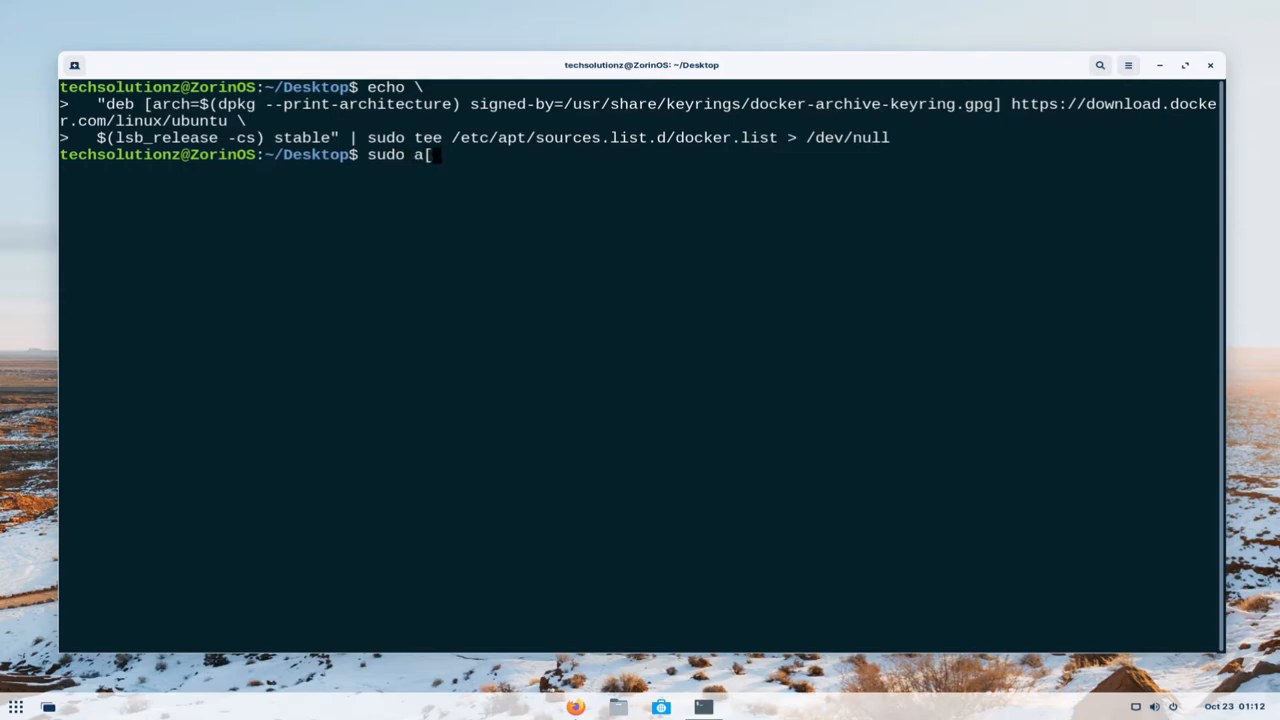
key(BackSpace)
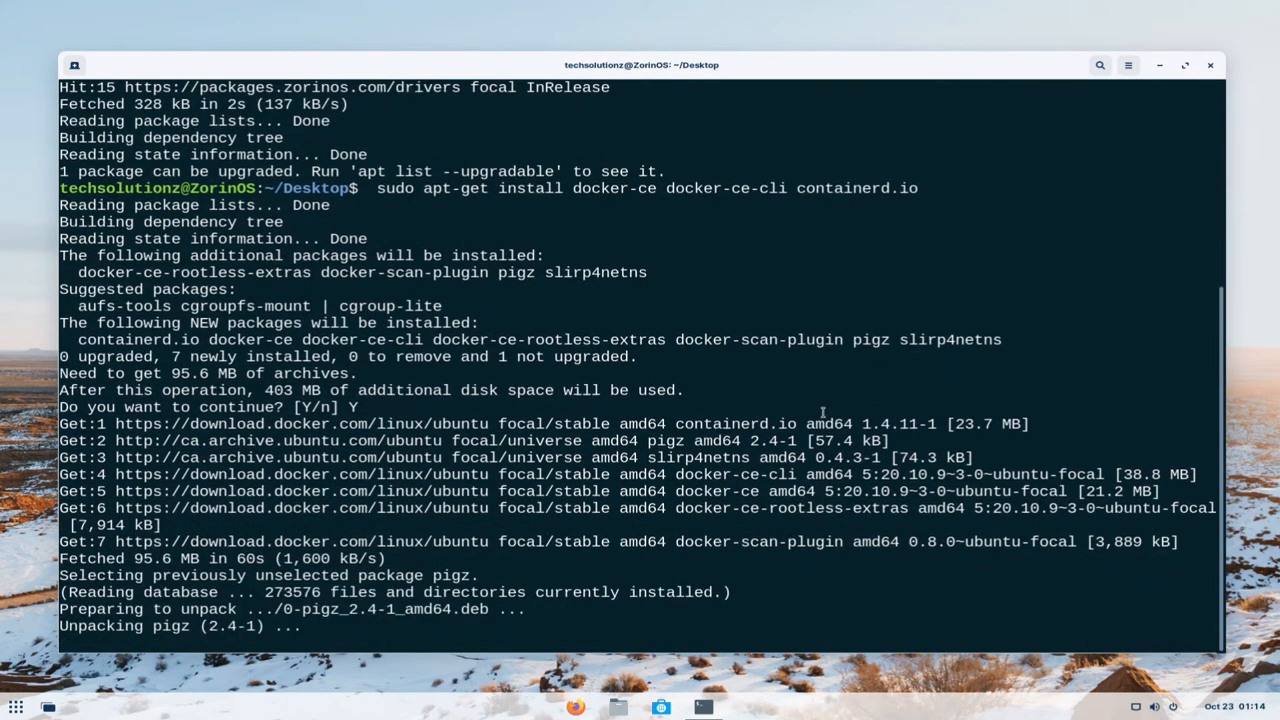
Scroll through the docker-ce, docker-ce-cli and containerd.io installation output.
scroll(down, 3)
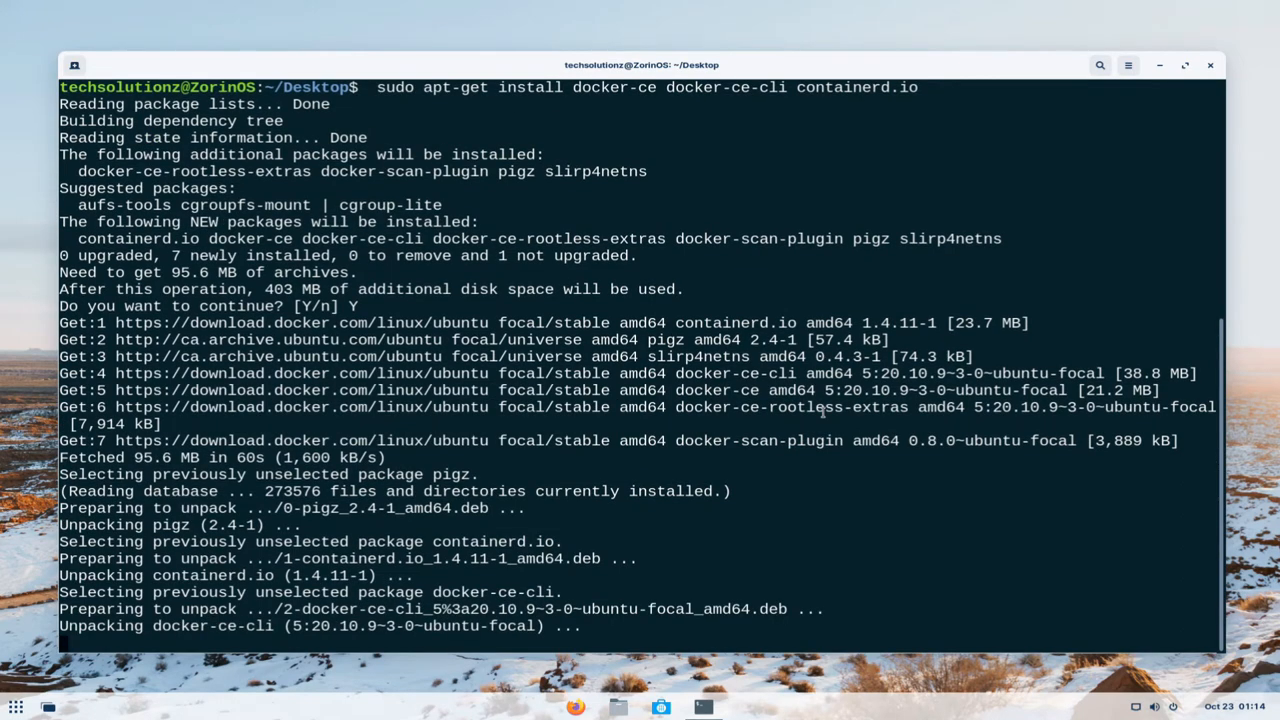
scroll(down, 3)
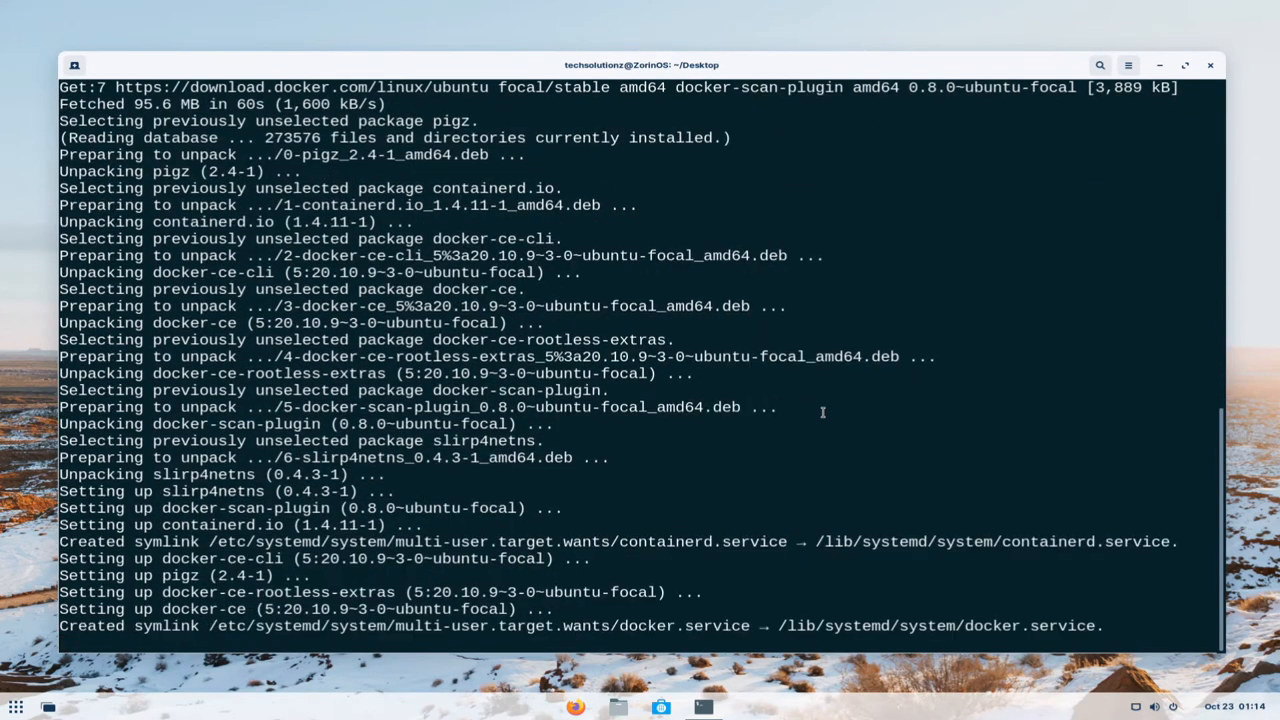
scroll(down, 3)
text(sudo)
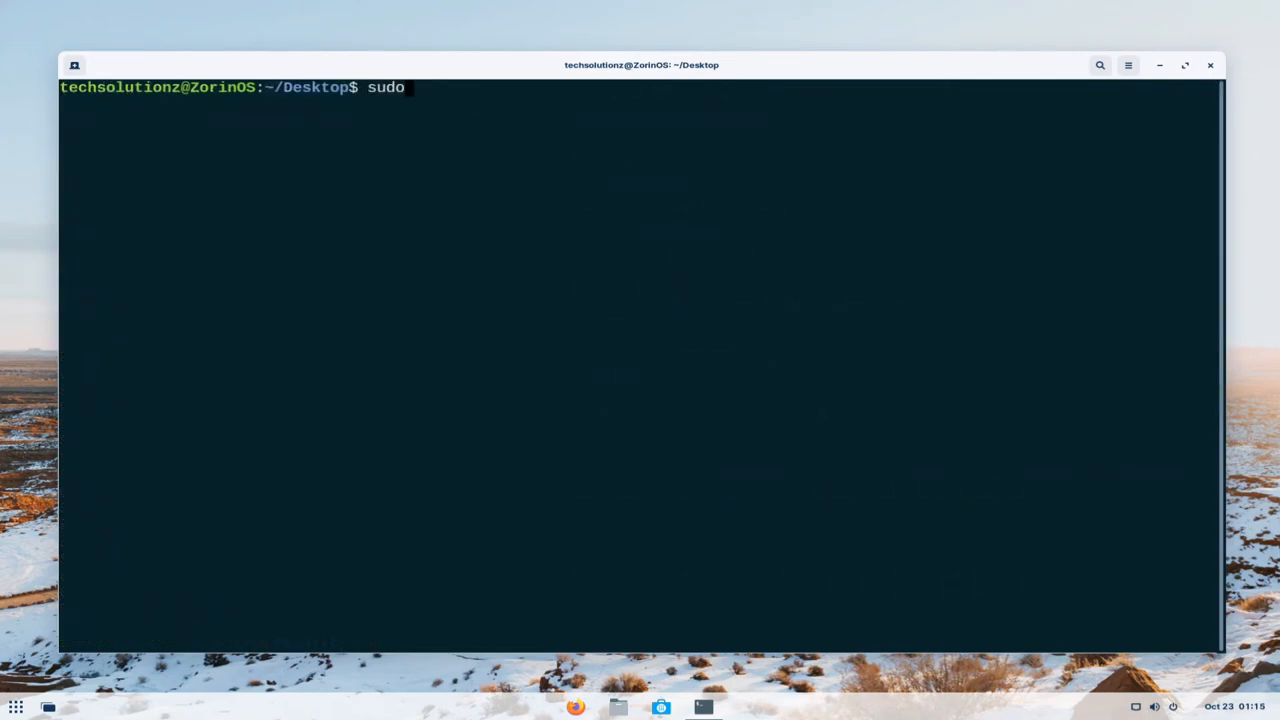
Run the hello-world container with sudo docker run hello-world.
text(d)
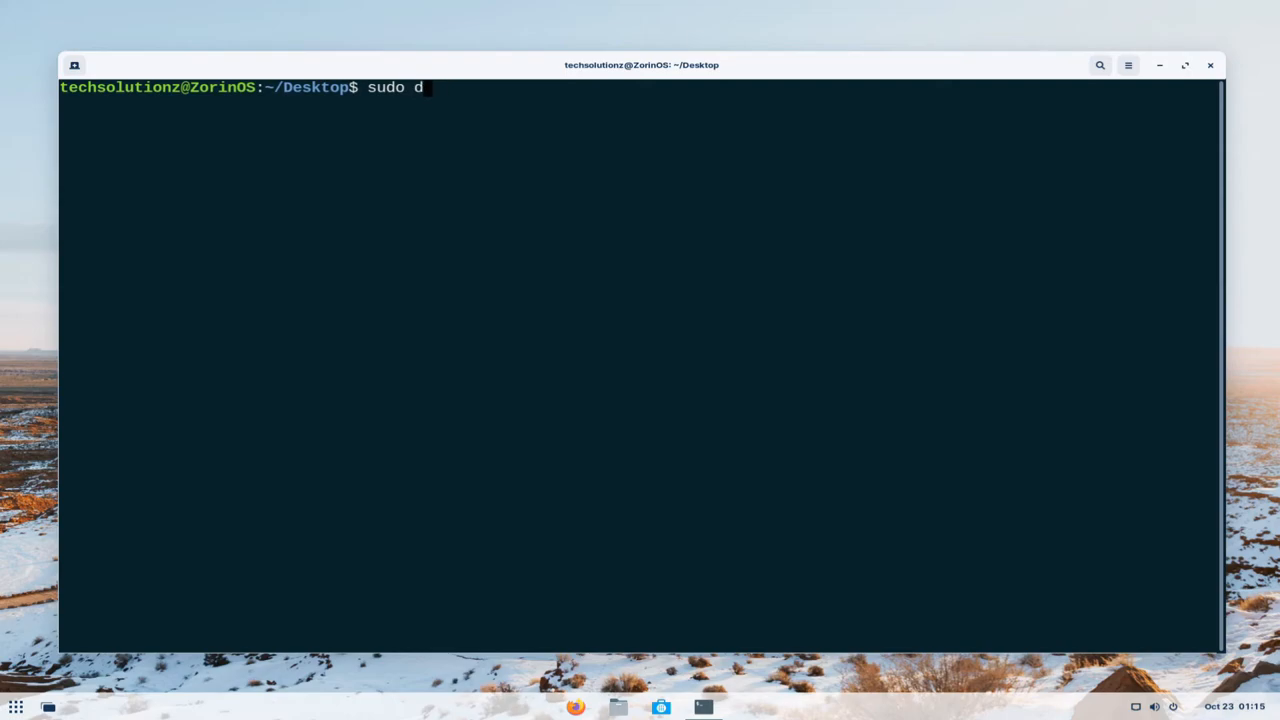
text(ocker run)
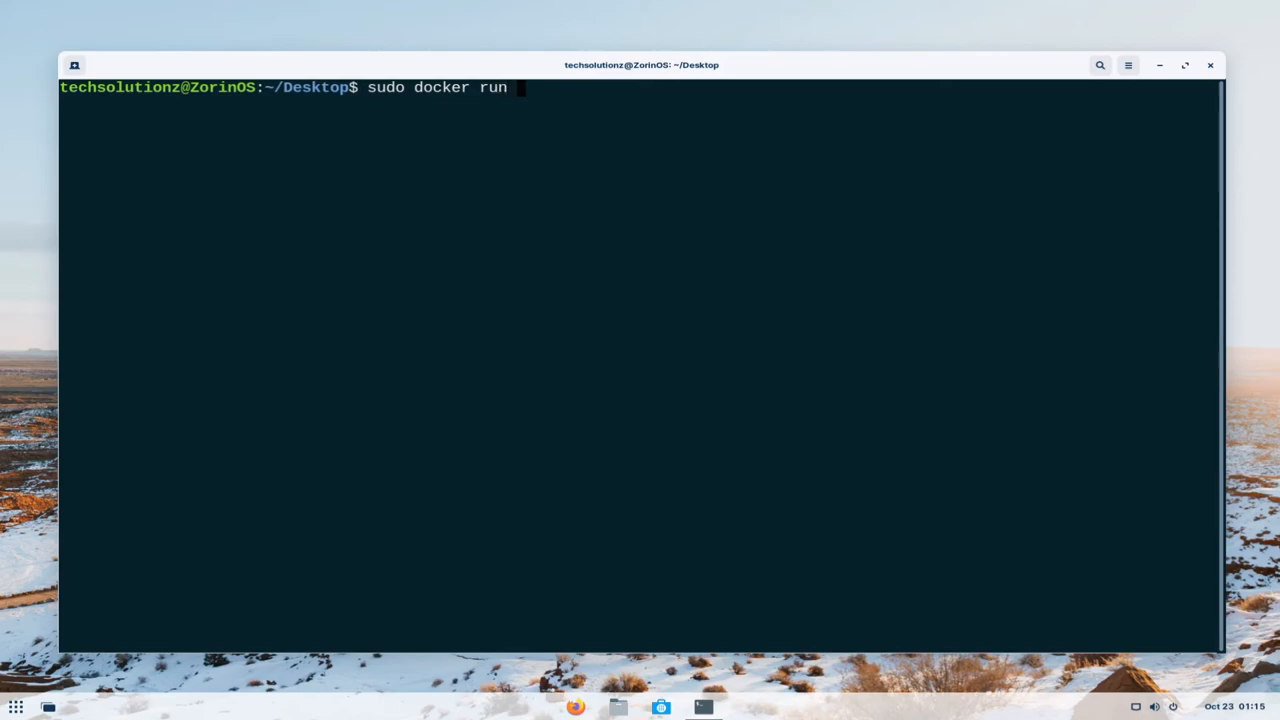
text(hello-wor)
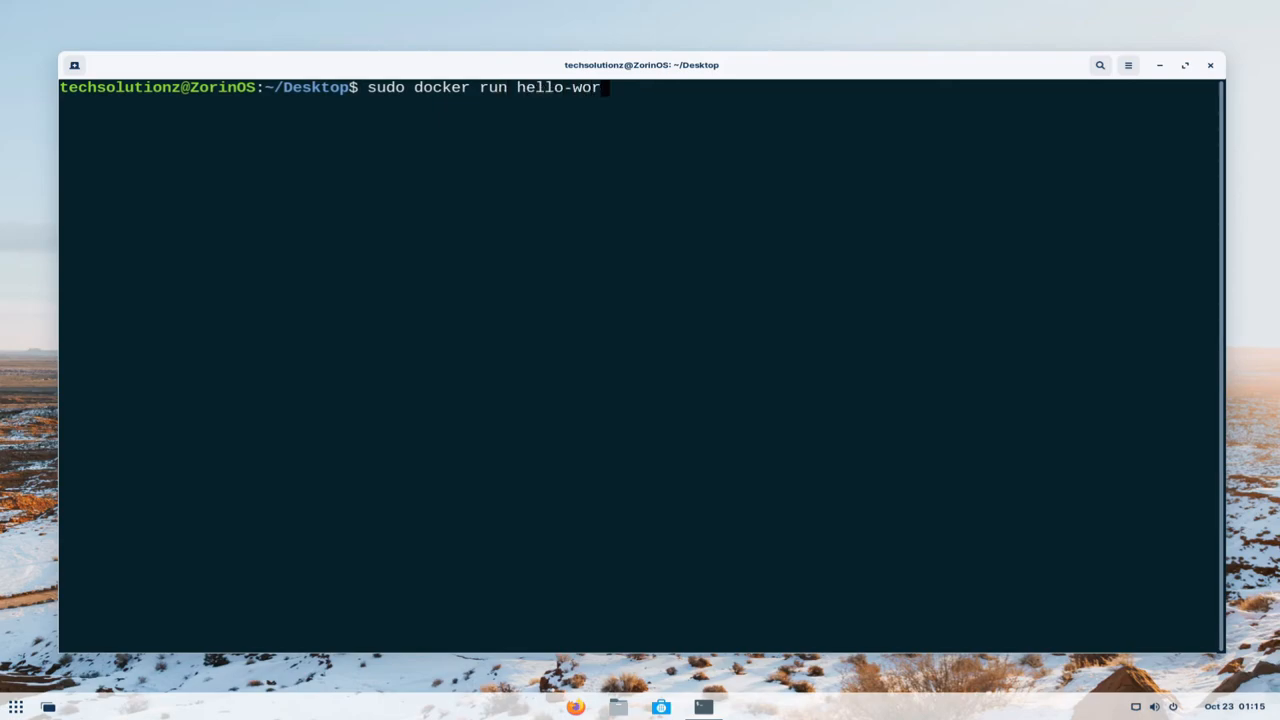
key(Return)
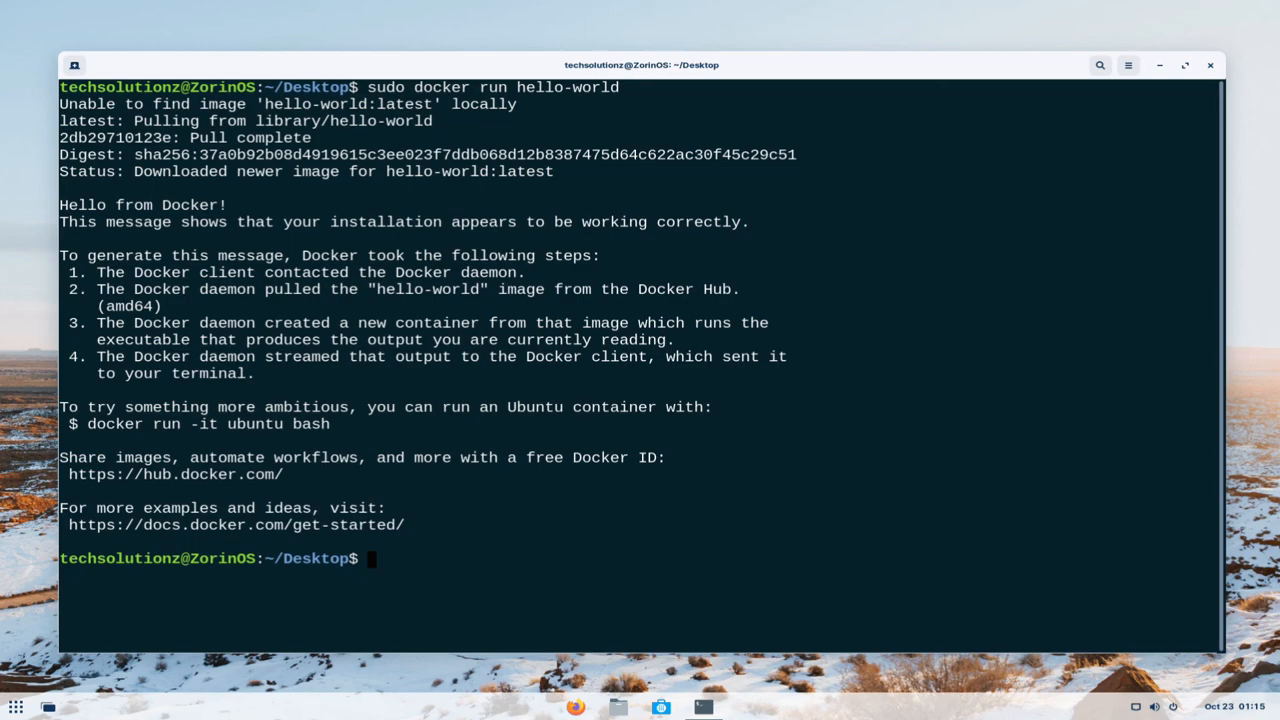
text(e)
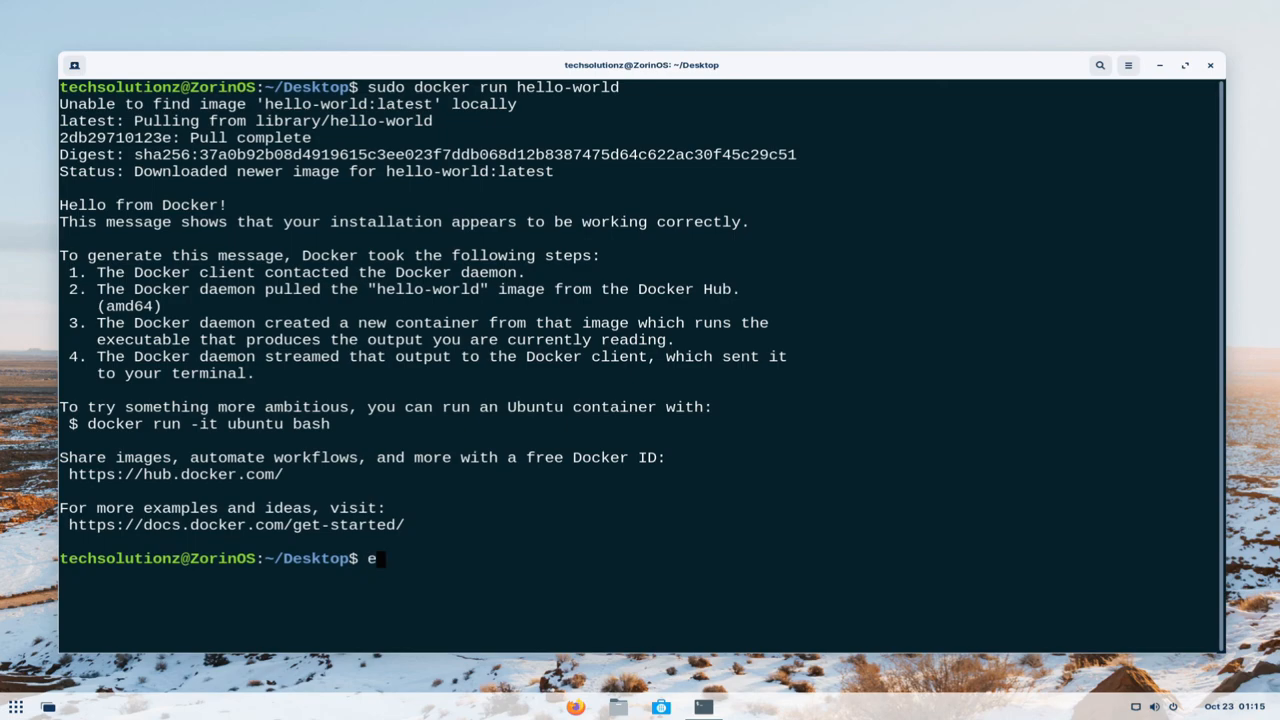